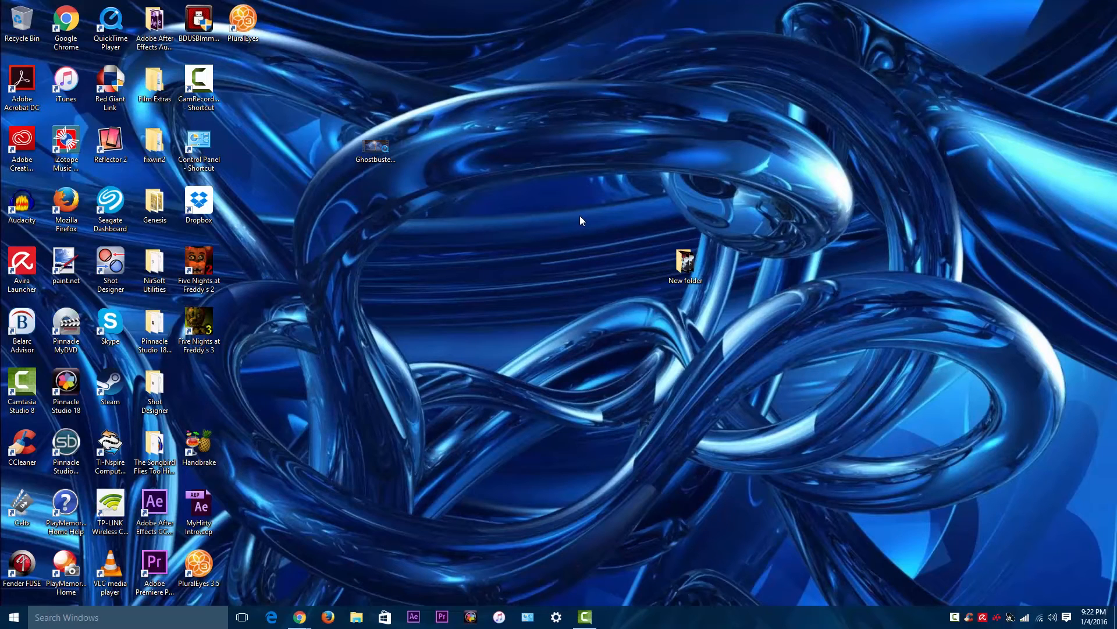
mouse_move(582, 219)
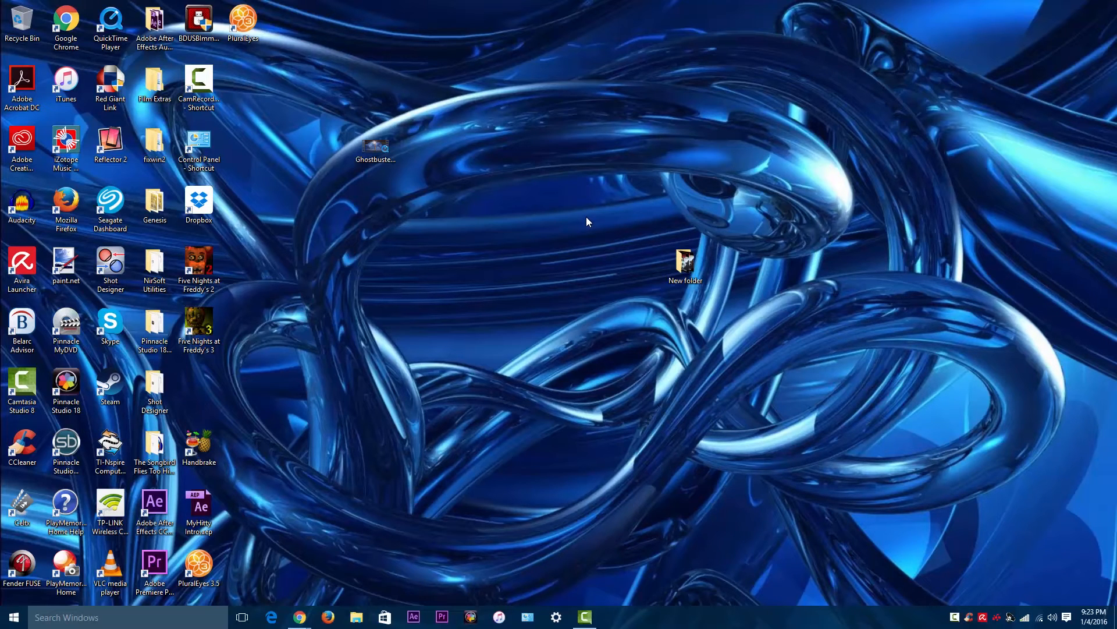
mouse_move(578, 207)
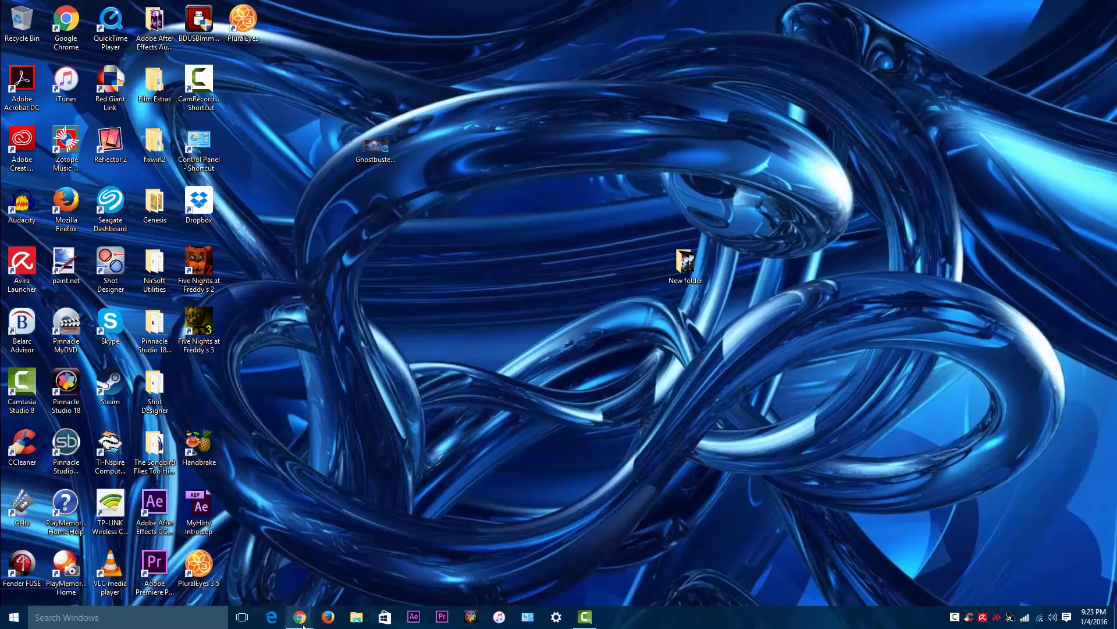
Reach the HandBrake 0.10.2 downloads page for all platforms in Chrome
left_click(299, 617)
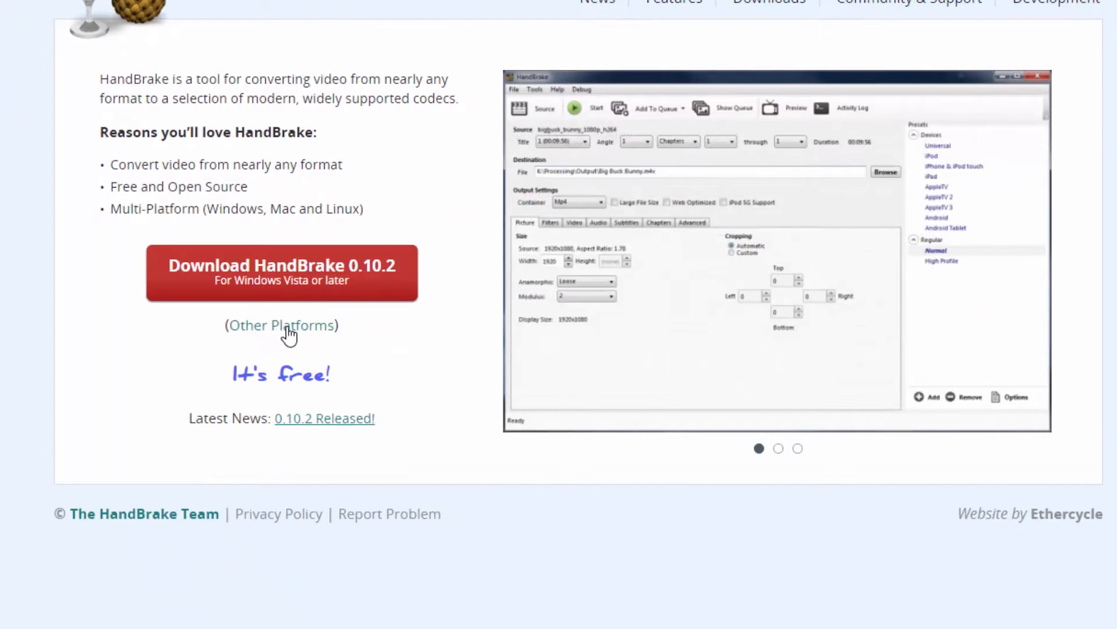
left_click(283, 325)
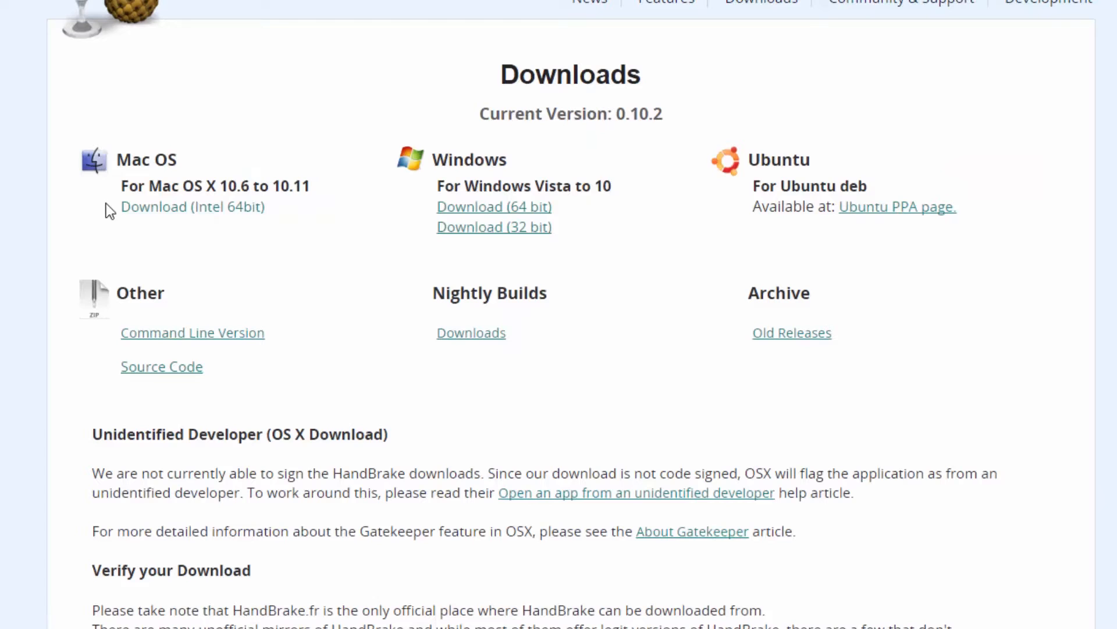
mouse_move(295, 218)
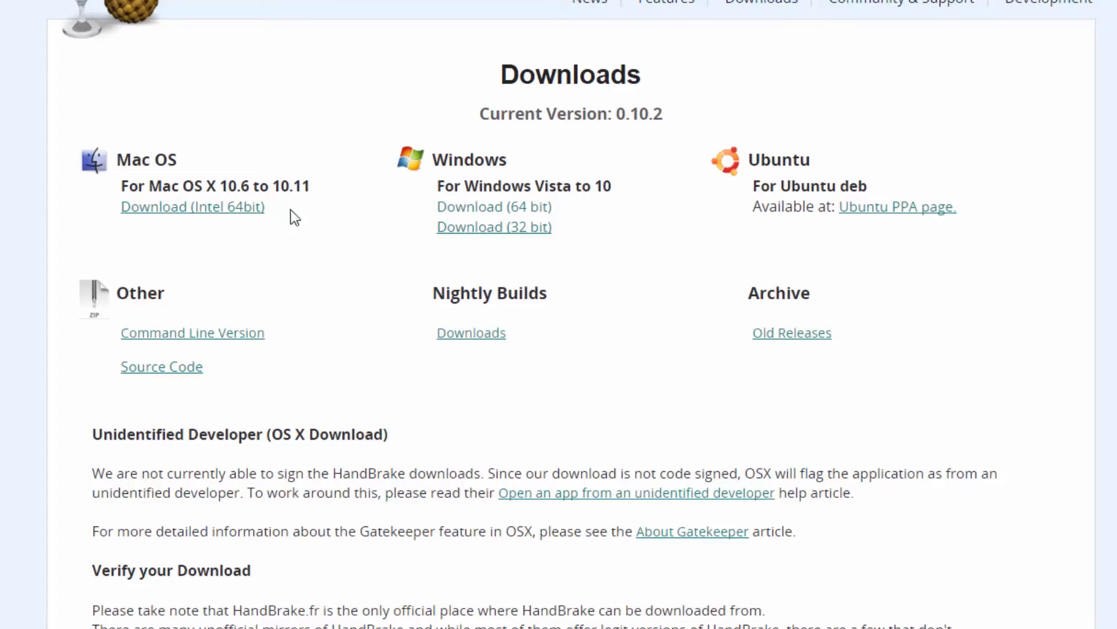
mouse_move(383, 155)
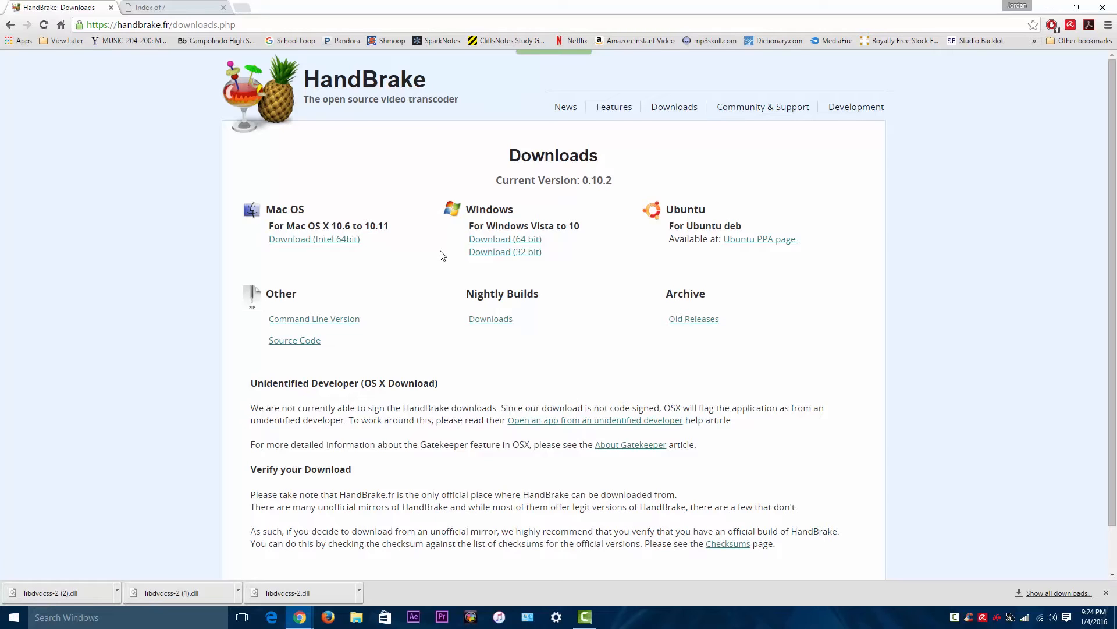
mouse_move(442, 254)
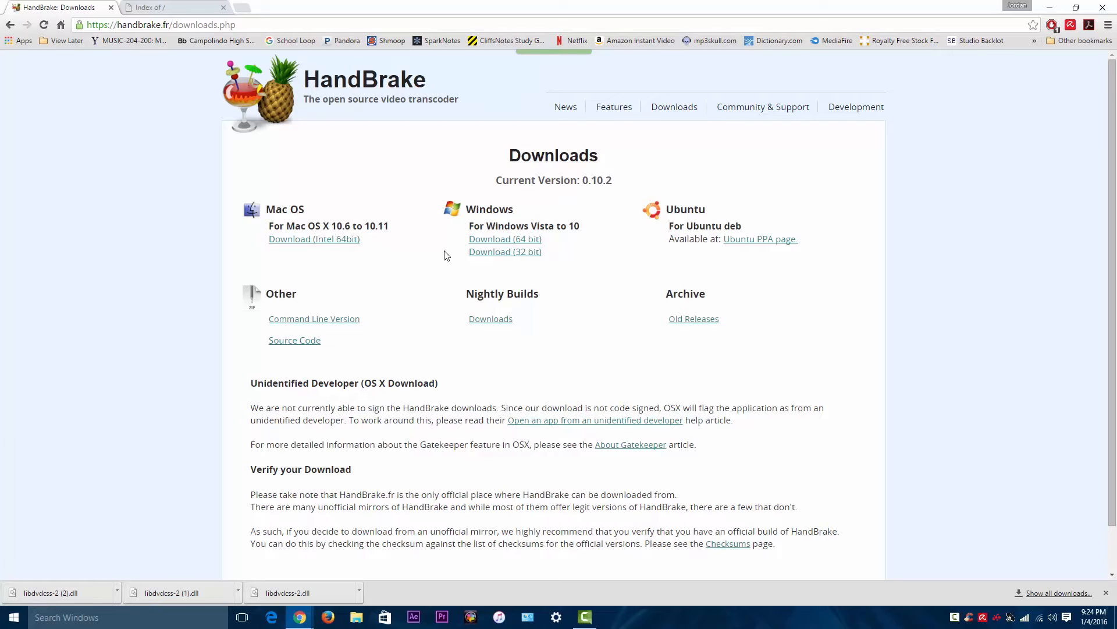
mouse_move(446, 255)
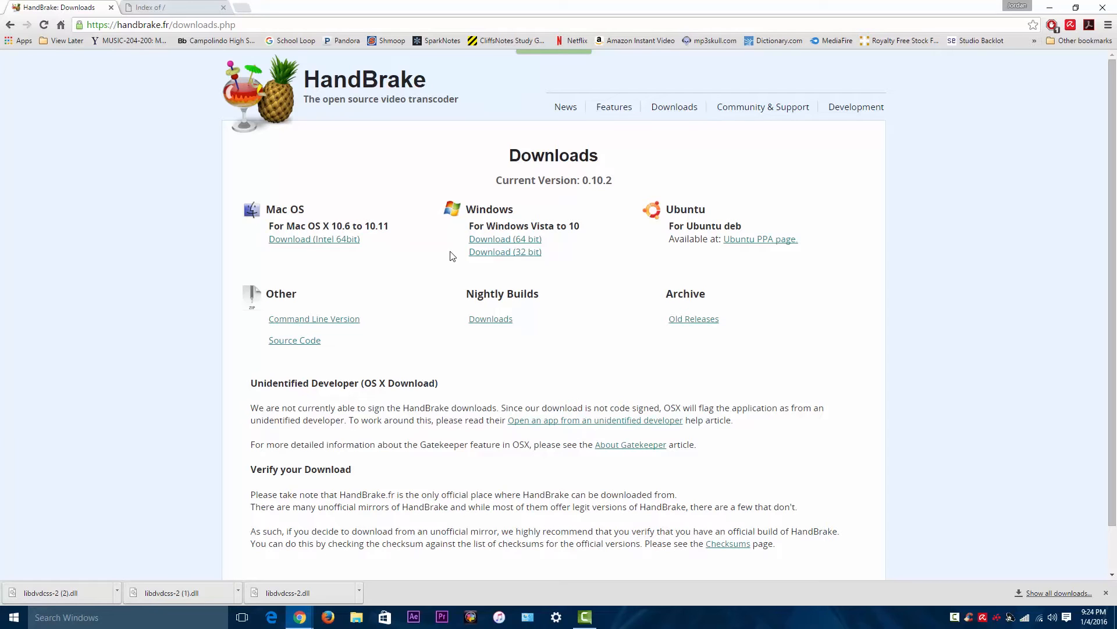
mouse_move(458, 256)
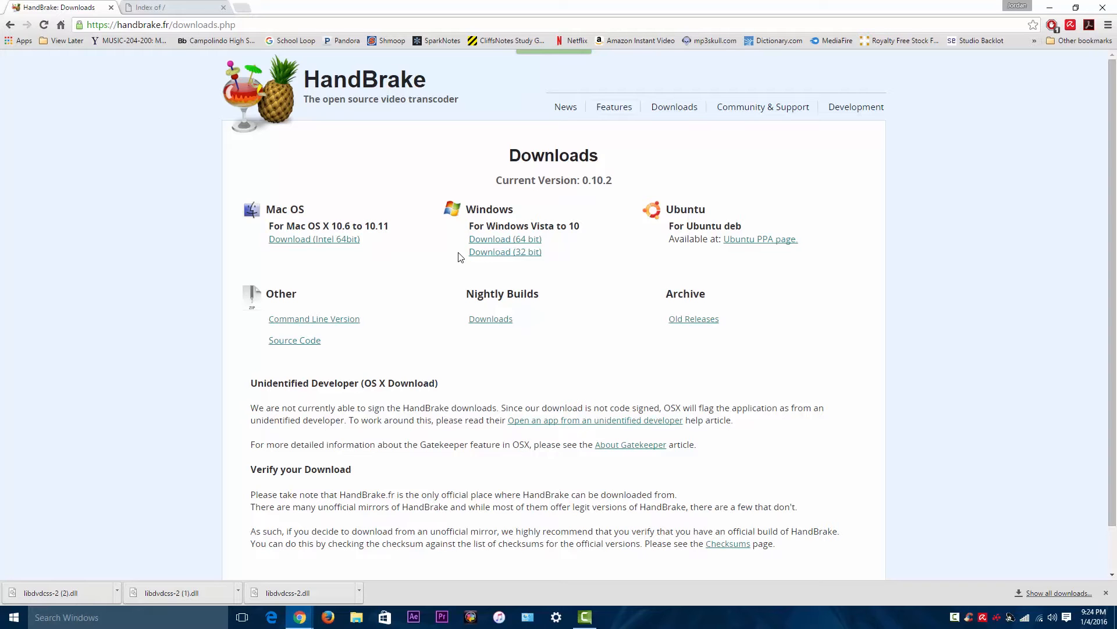
Browse the VideoLAN listing to libdvdcss/1.2.12/win64/
left_click(171, 7)
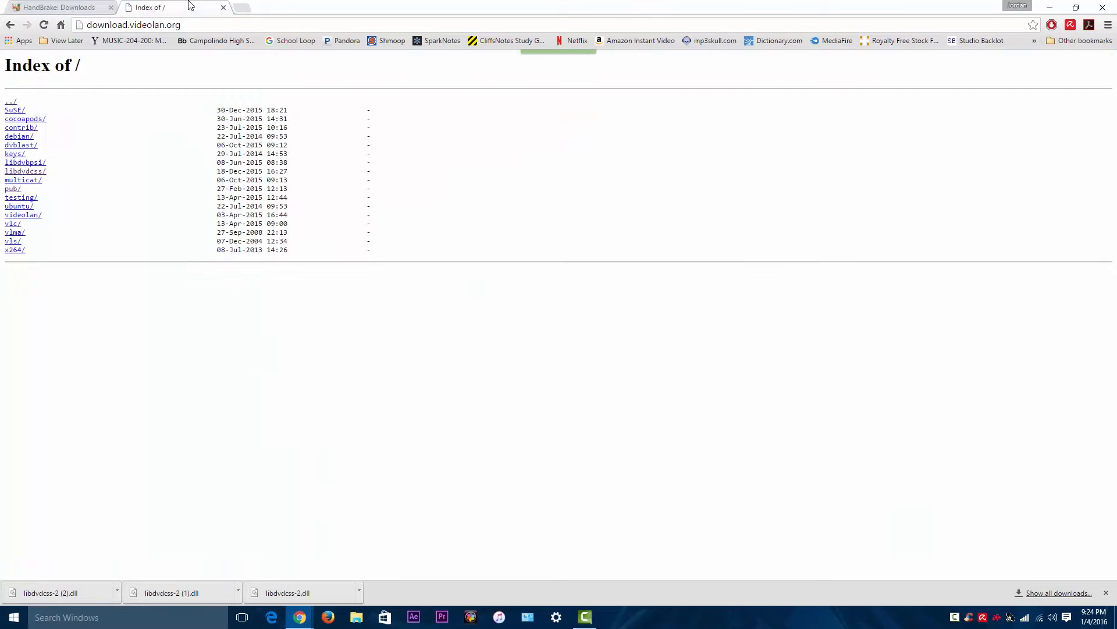
left_click(132, 25)
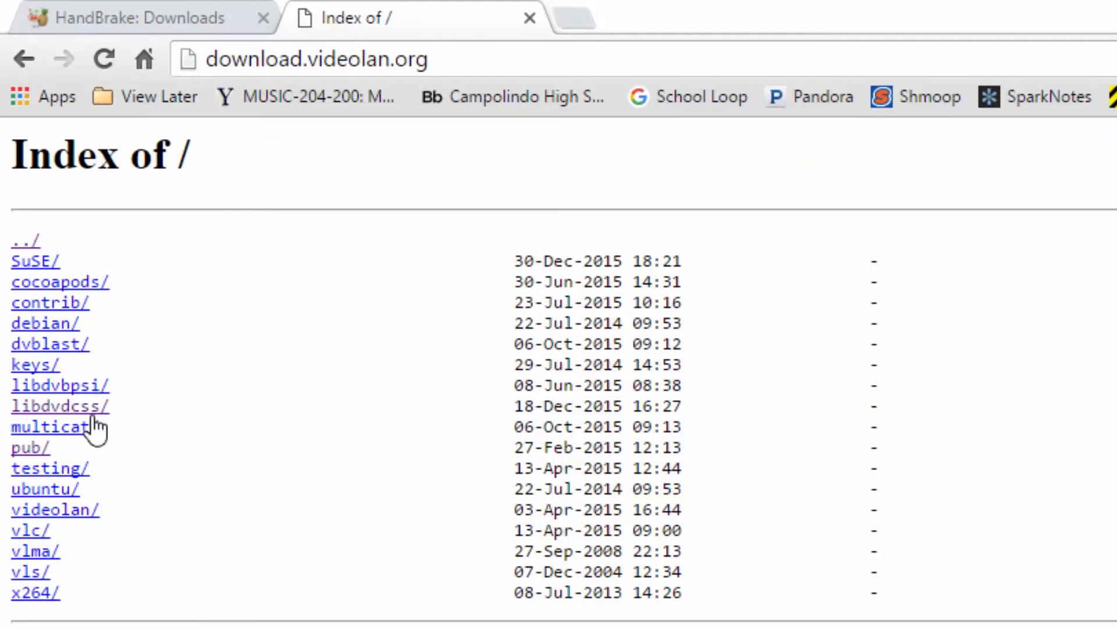
mouse_move(78, 412)
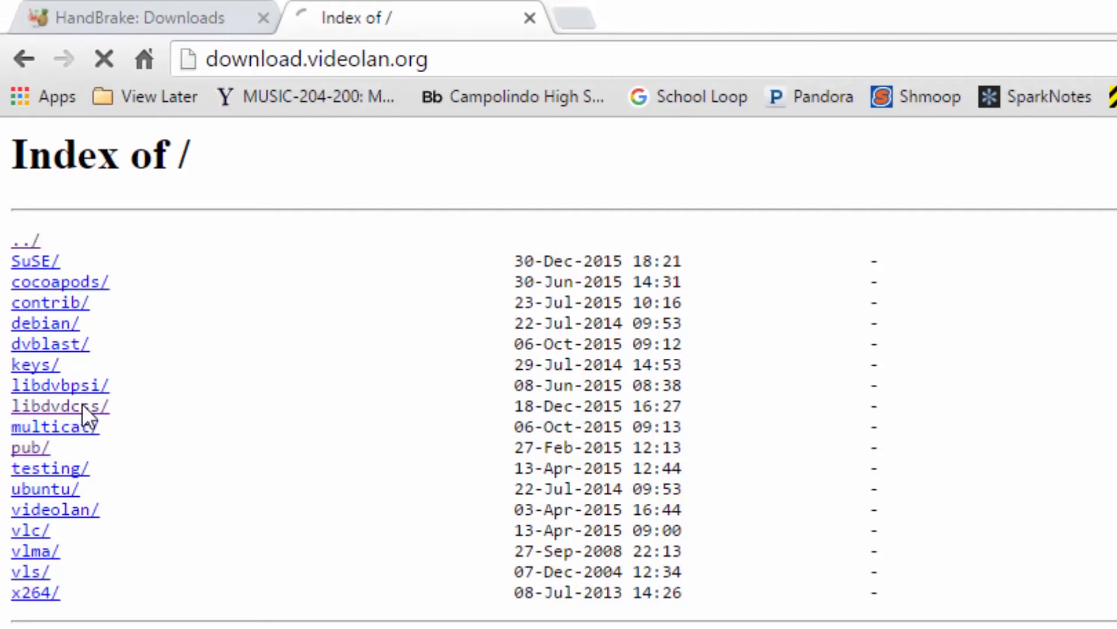
left_click(61, 406)
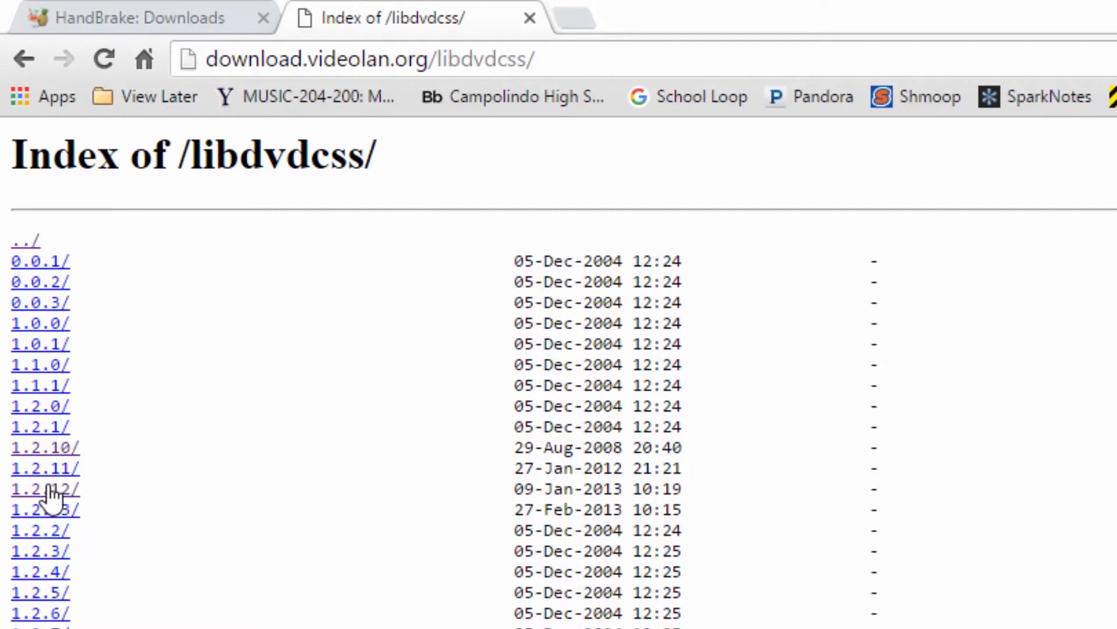
left_click(40, 488)
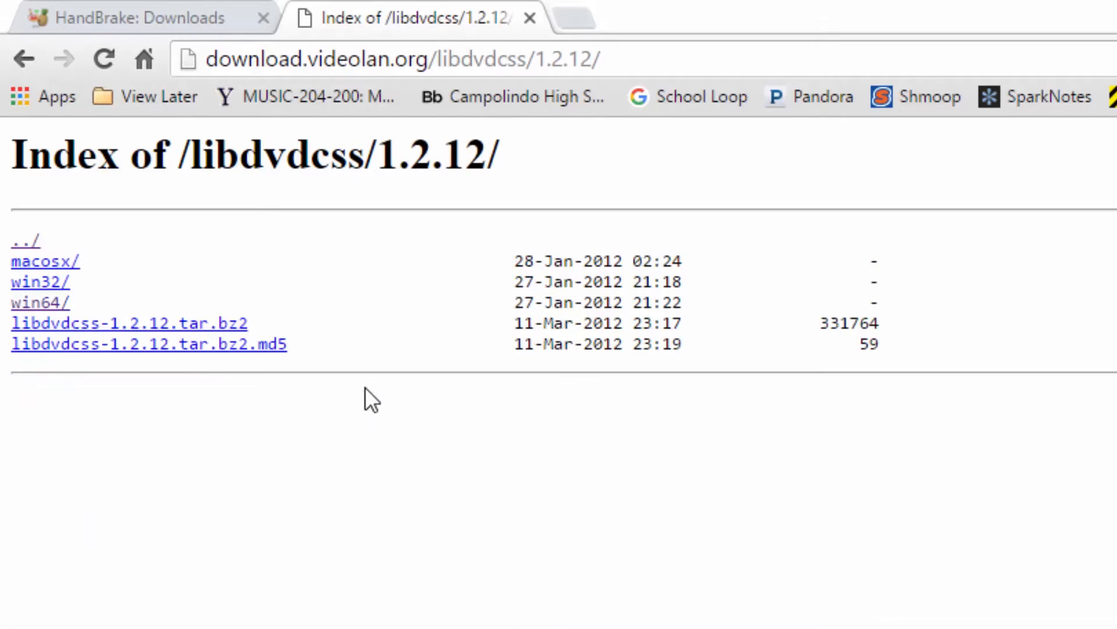
mouse_move(64, 267)
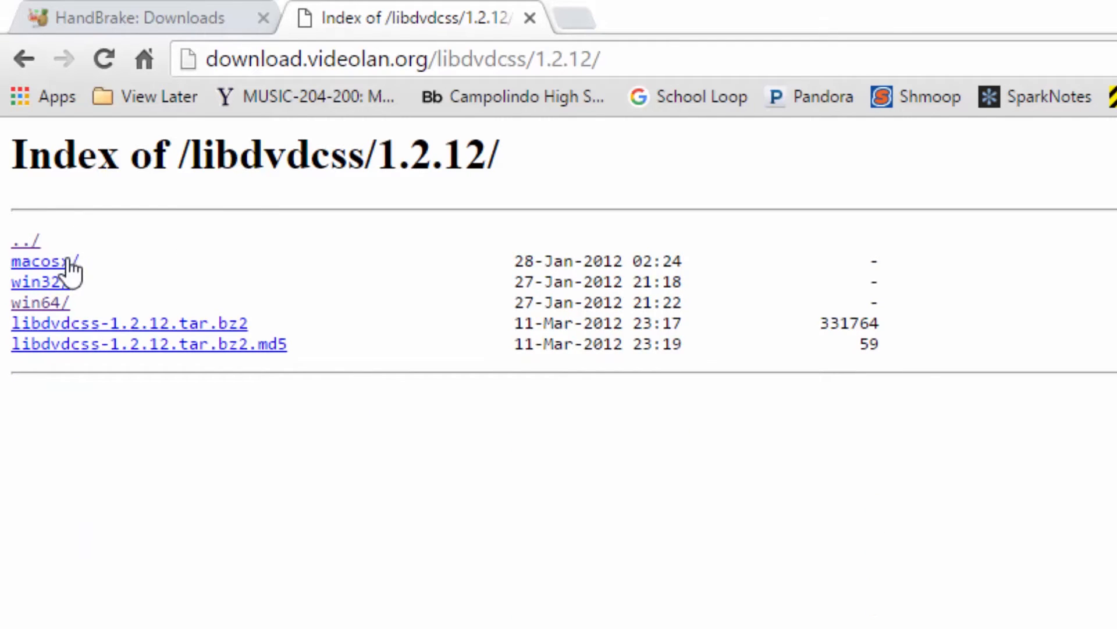
mouse_move(53, 302)
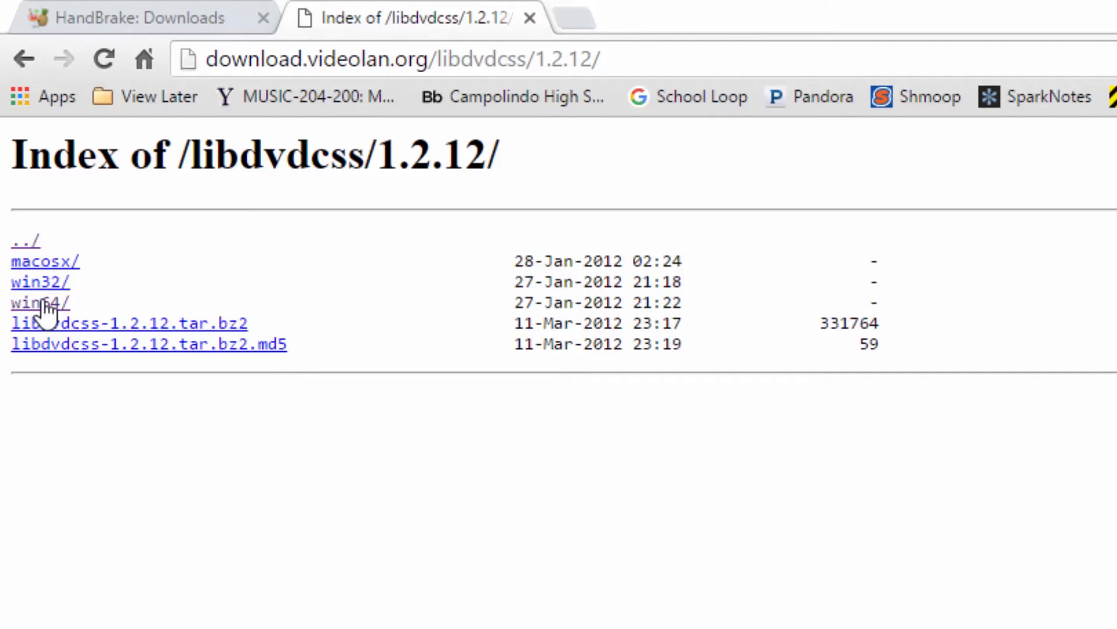
left_click(40, 301)
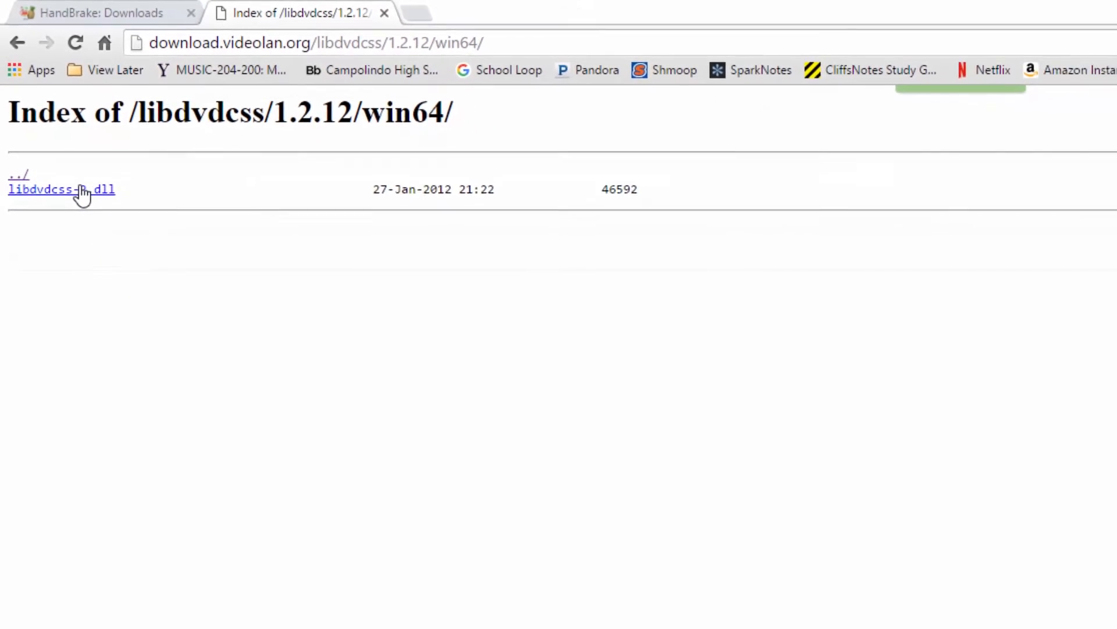
Download libdvdcss-2.dll and bring up the download's options
left_click(61, 189)
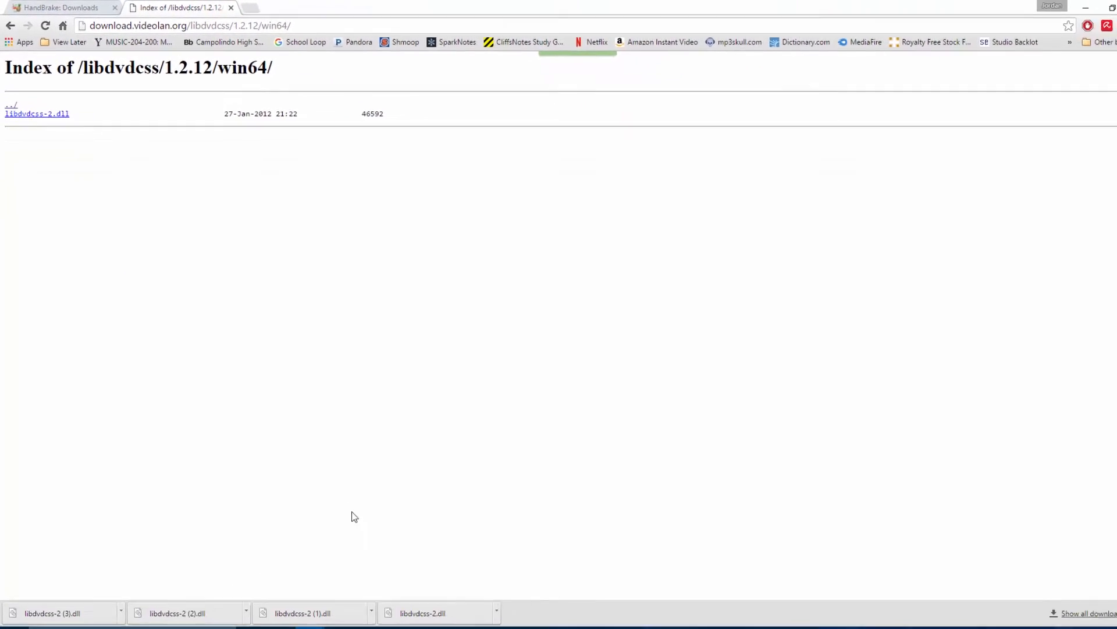
left_click(496, 592)
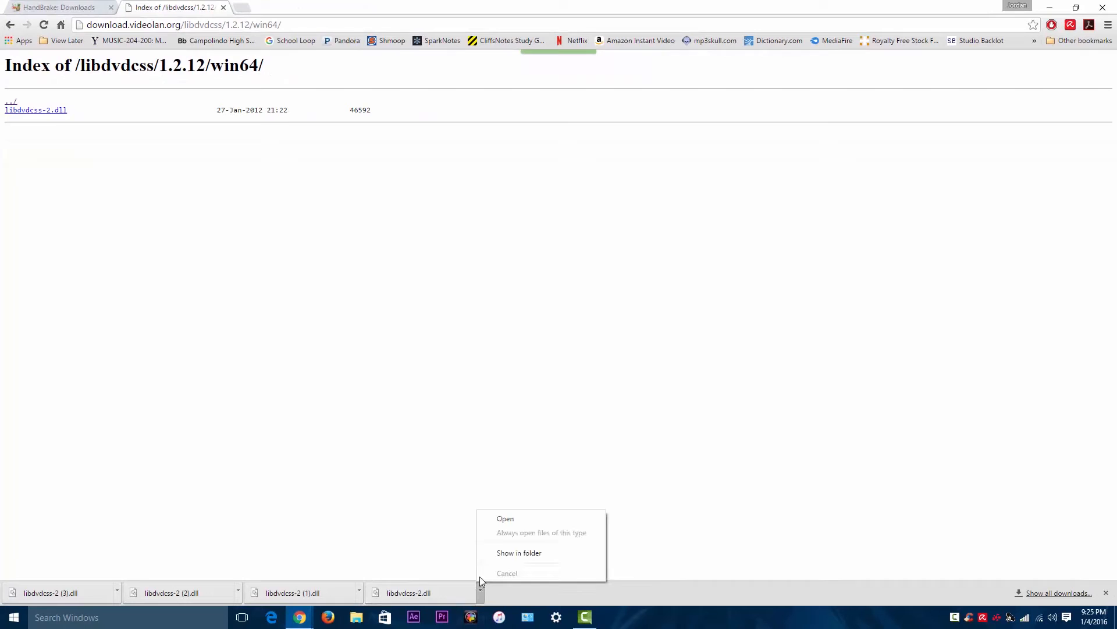
mouse_move(519, 552)
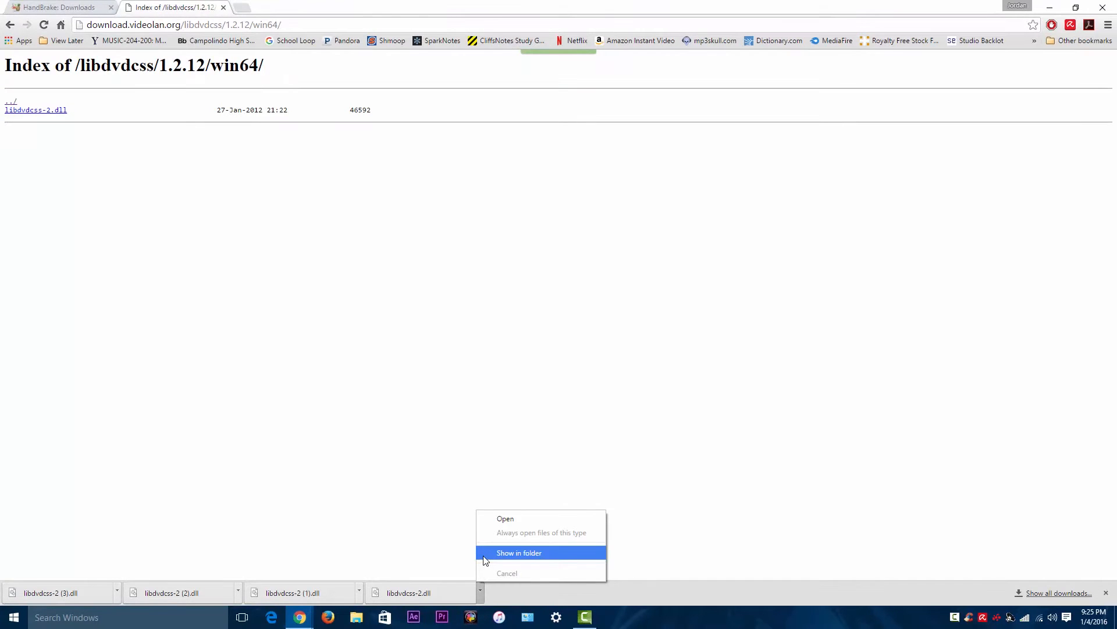
Reveal libdvdcss-2.dll in Downloads and copy it
left_click(519, 552)
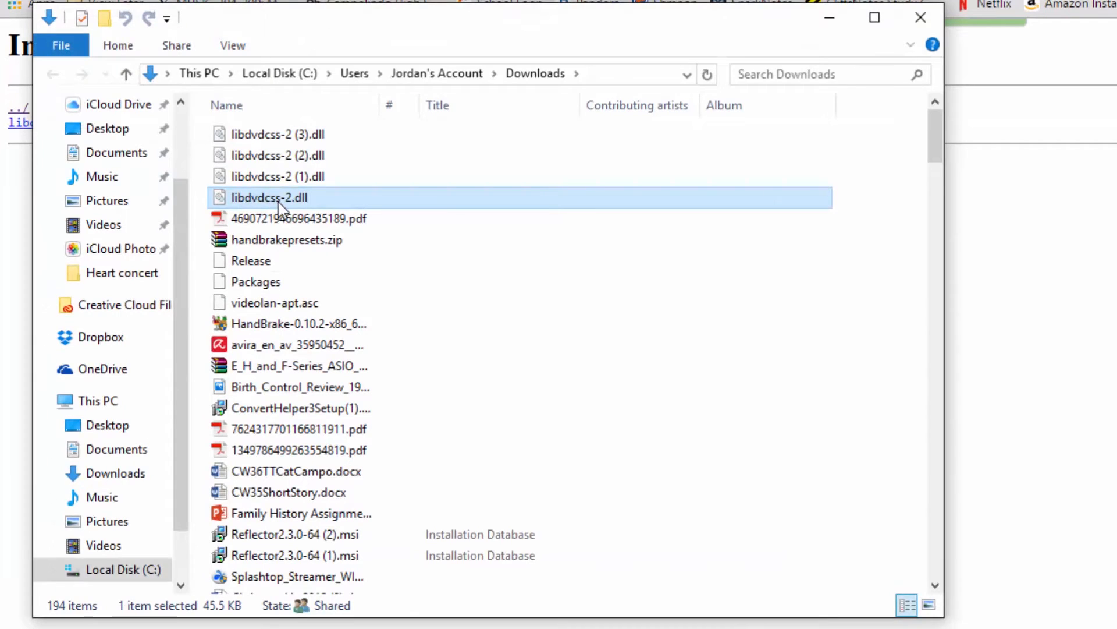
mouse_move(269, 197)
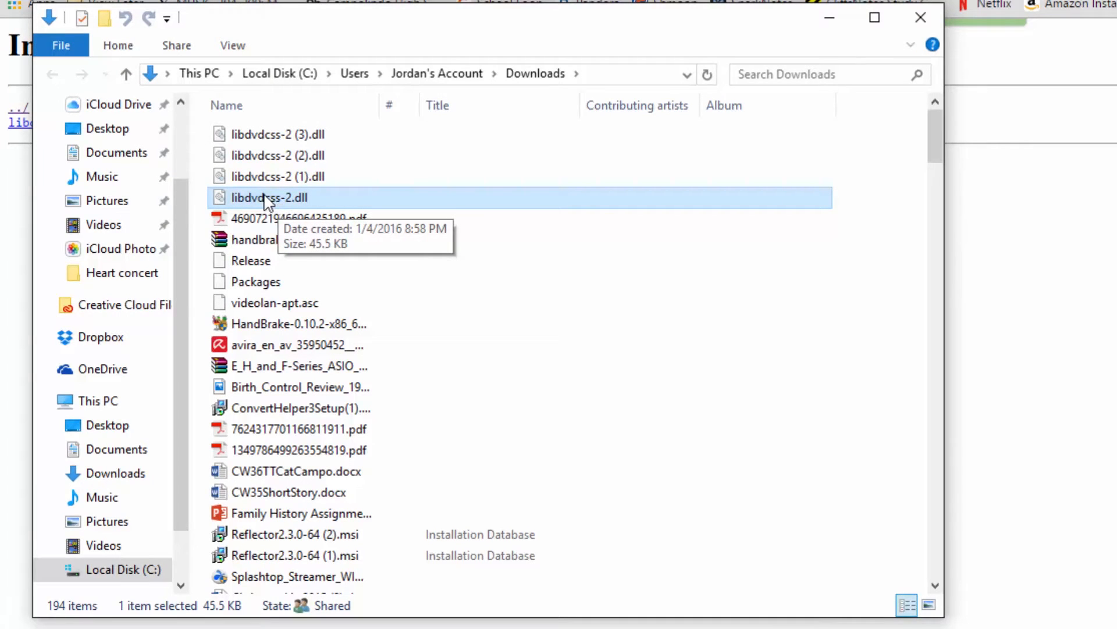
right_click(269, 198)
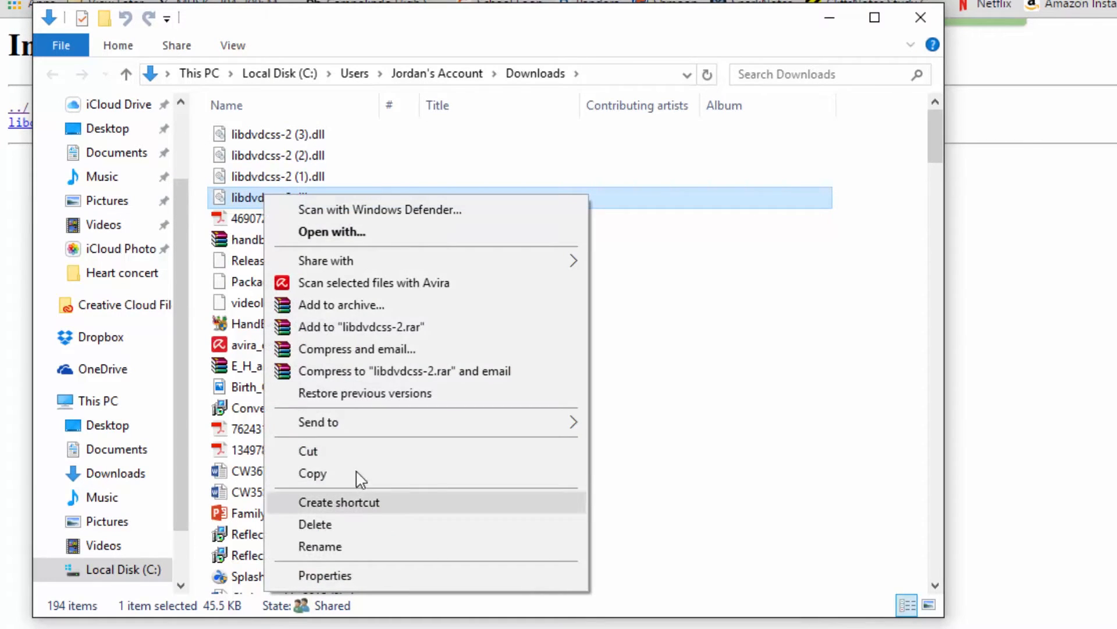
mouse_move(326, 473)
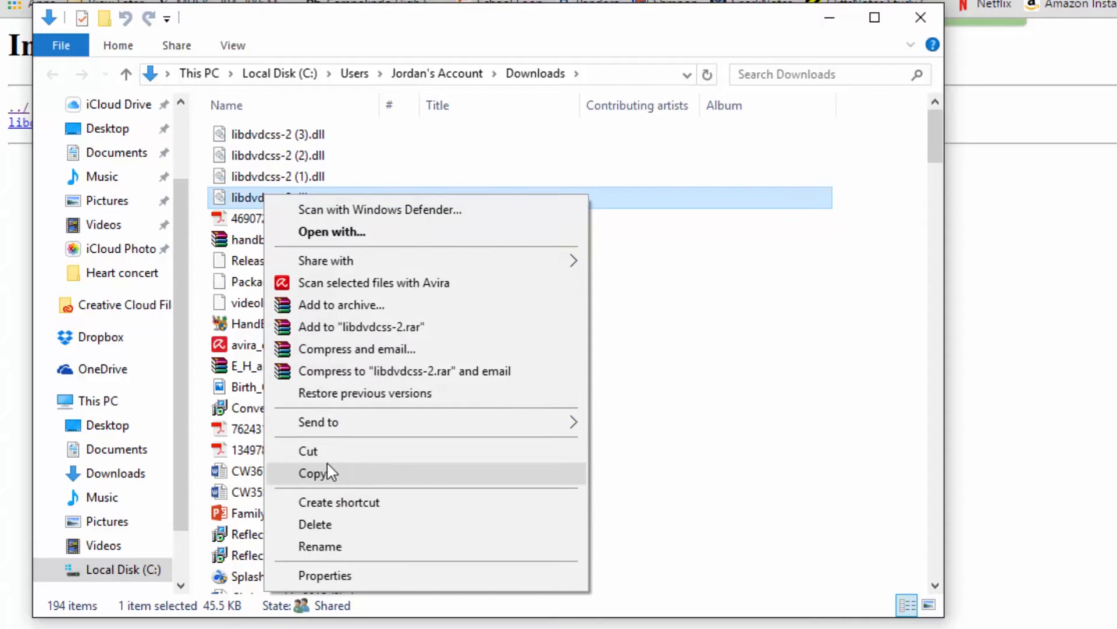
mouse_move(308, 450)
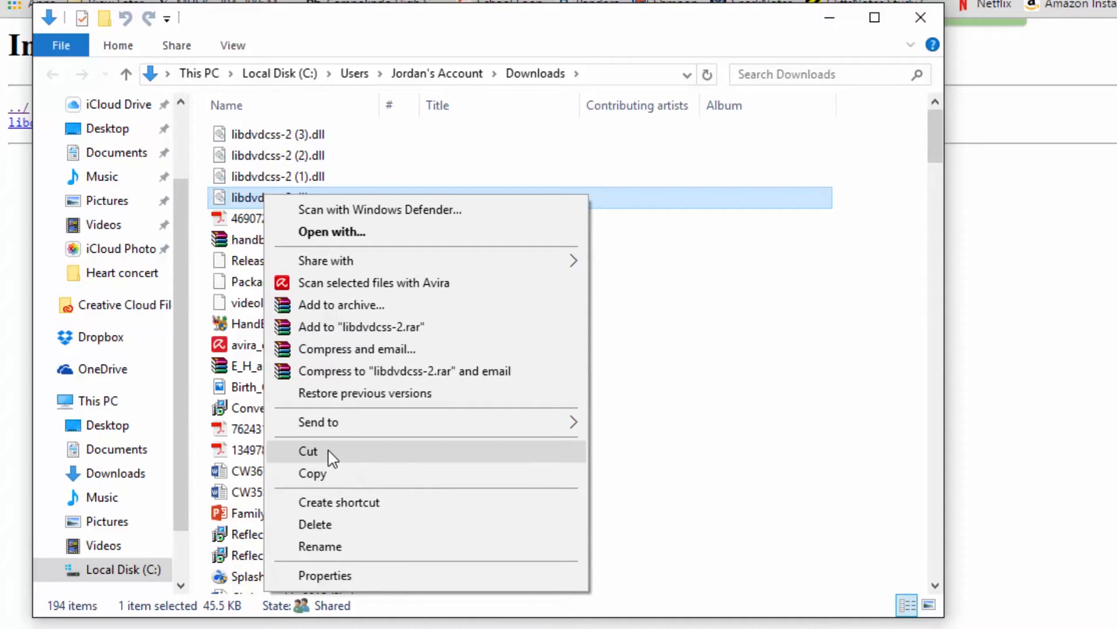
mouse_move(349, 460)
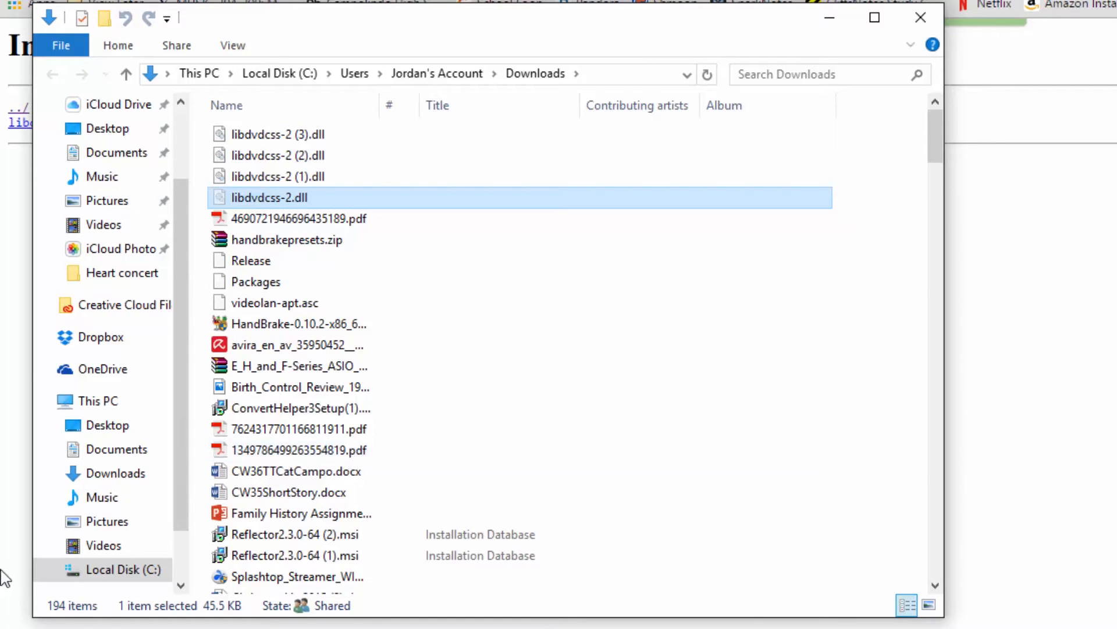
Browse to C:\Program Files\Handbrake
left_click(123, 569)
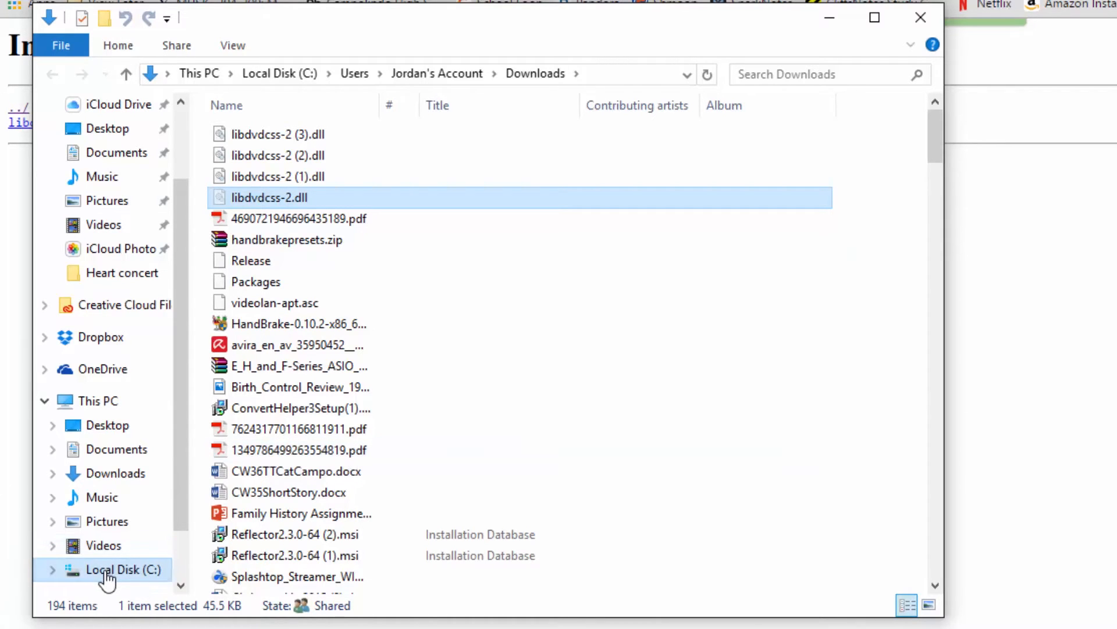
left_click(123, 569)
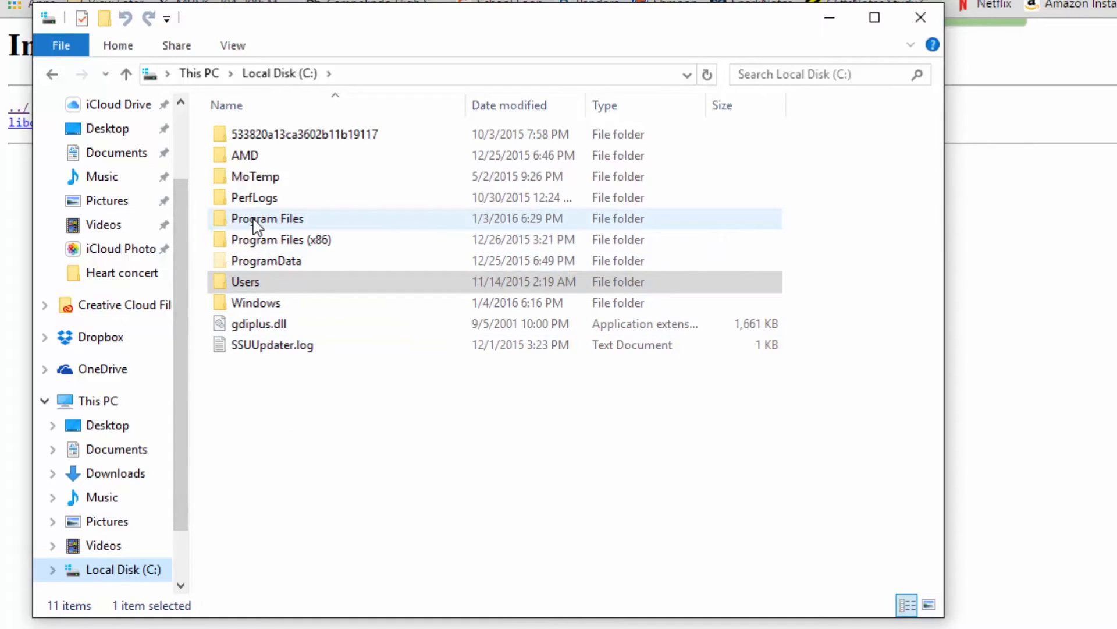
double_click(266, 217)
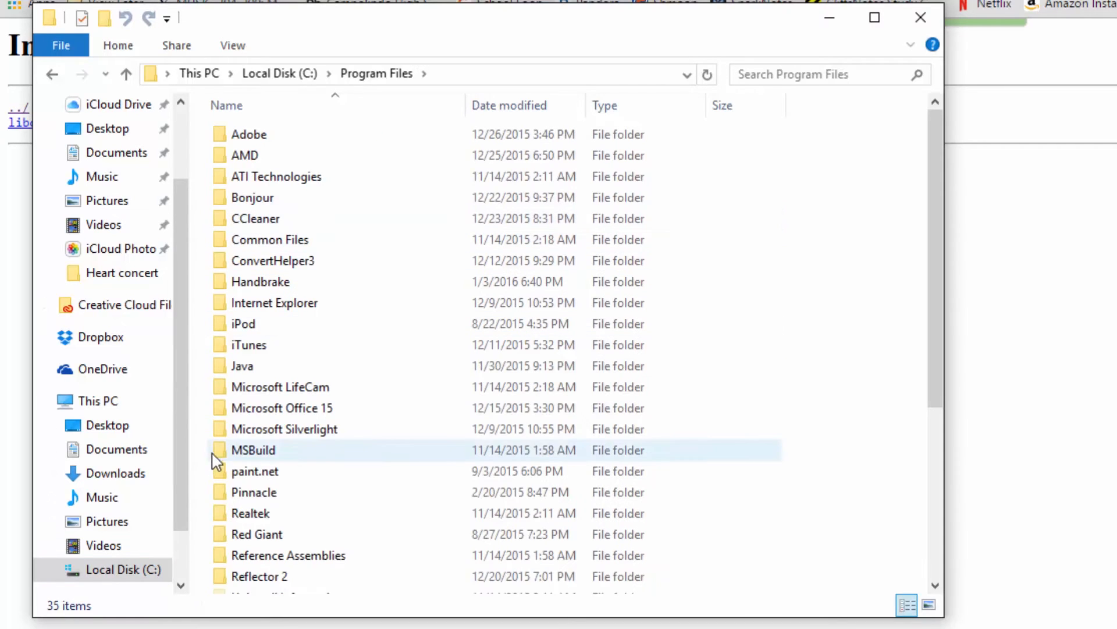
left_click(259, 282)
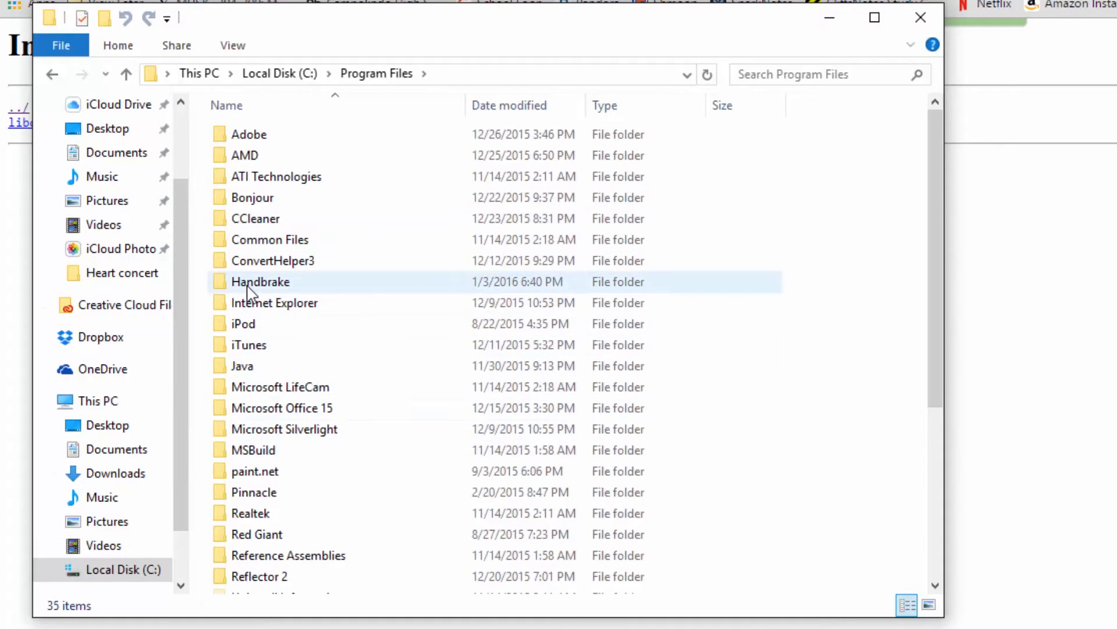
double_click(260, 282)
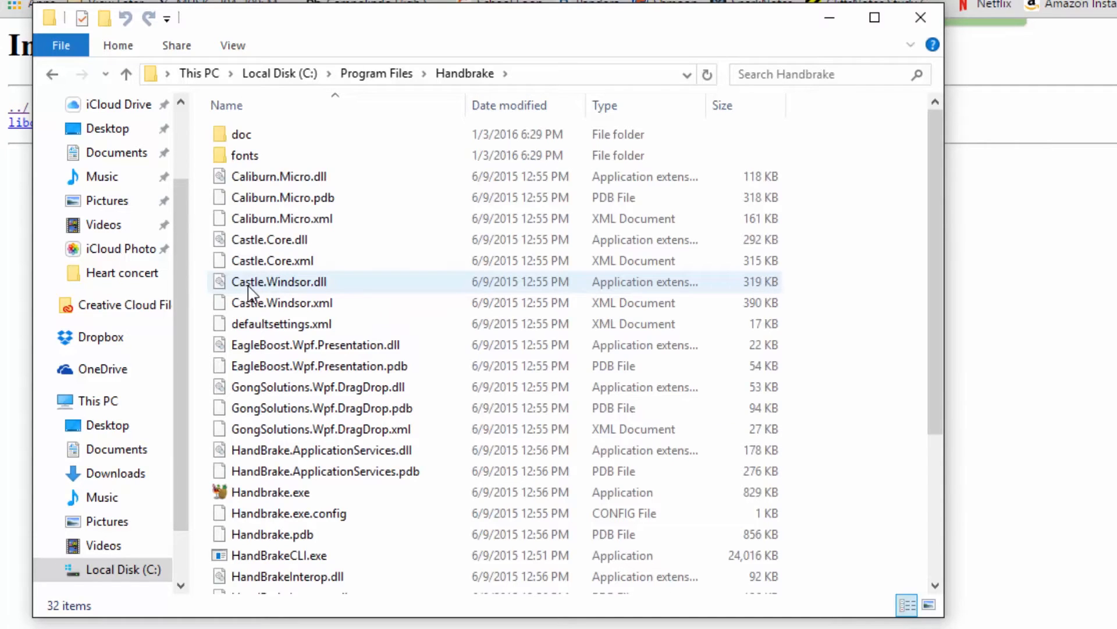
mouse_move(201, 283)
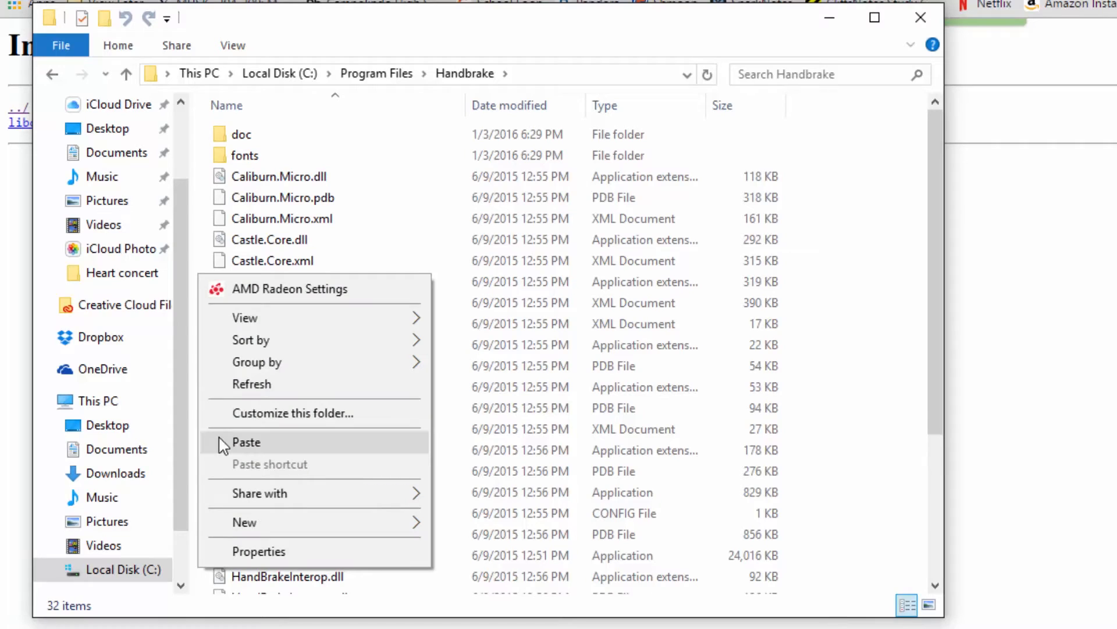
mouse_move(246, 443)
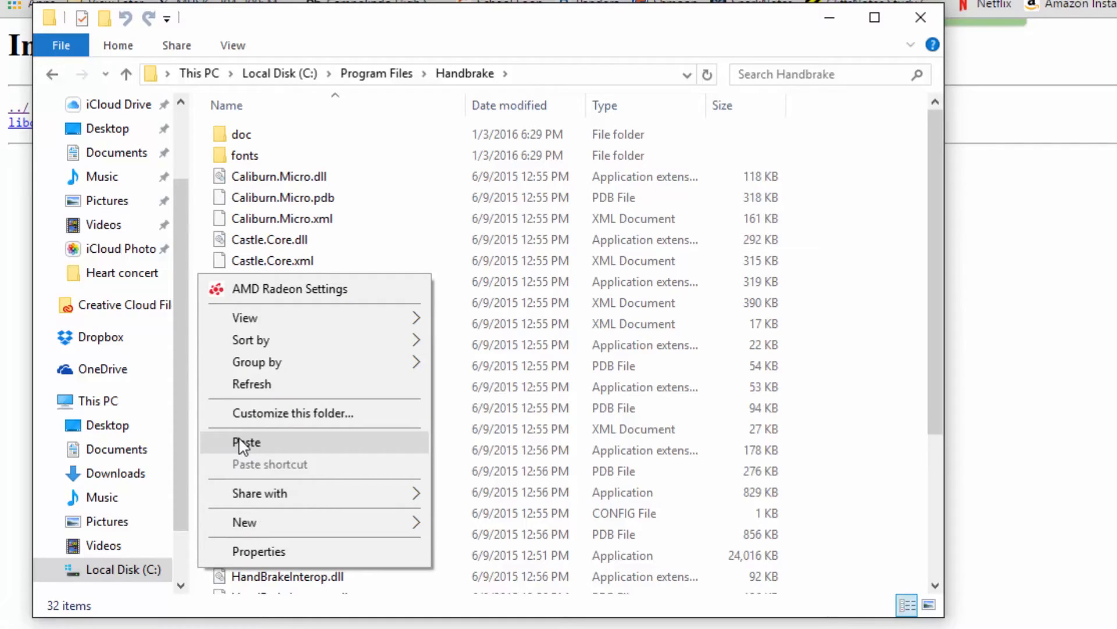
mouse_move(265, 444)
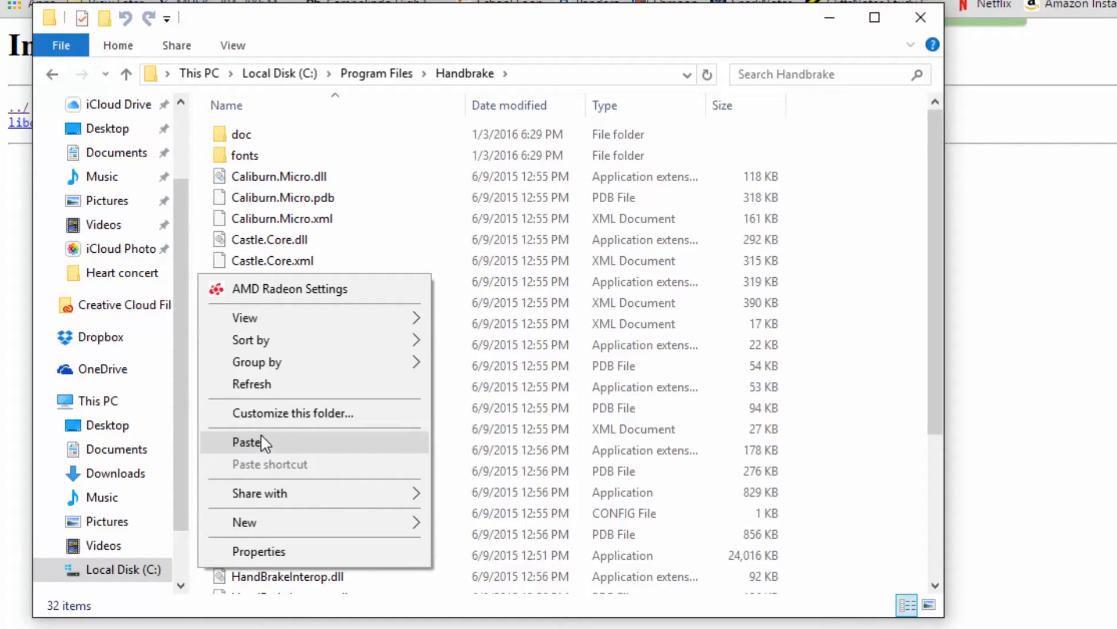
mouse_move(294, 444)
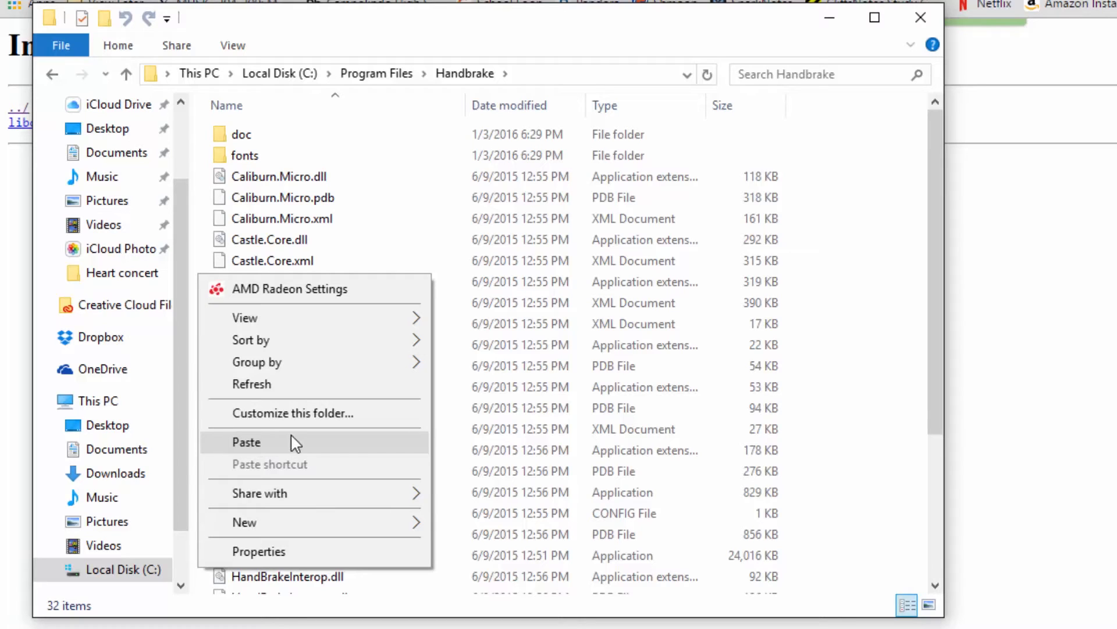
Paste libdvdcss-2.dll into the Handbrake folder and close File Explorer
left_click(247, 443)
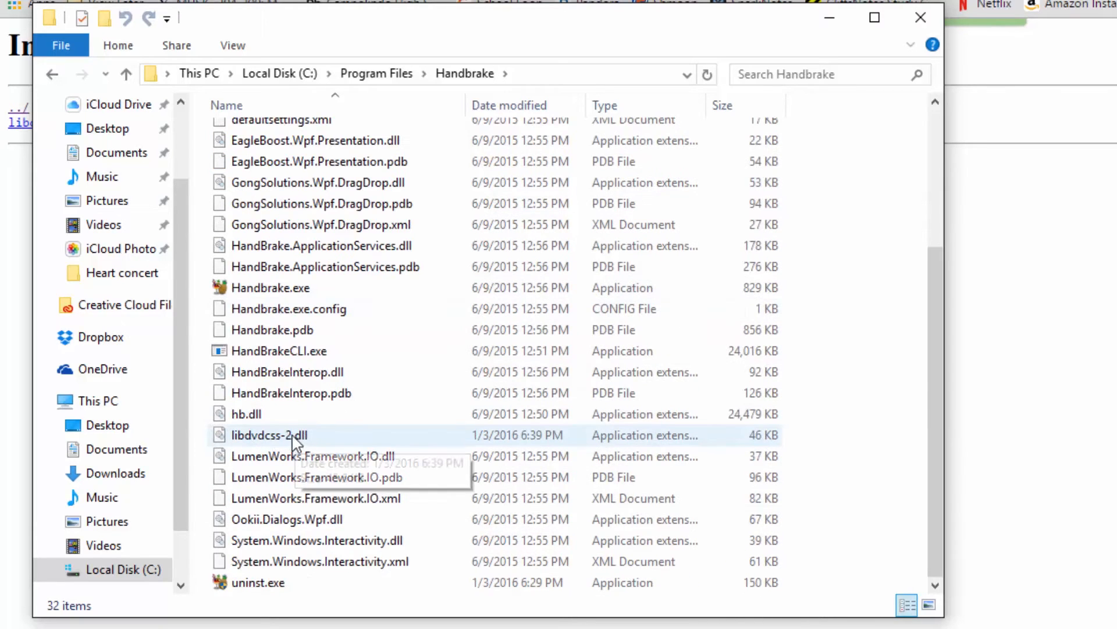
left_click(269, 434)
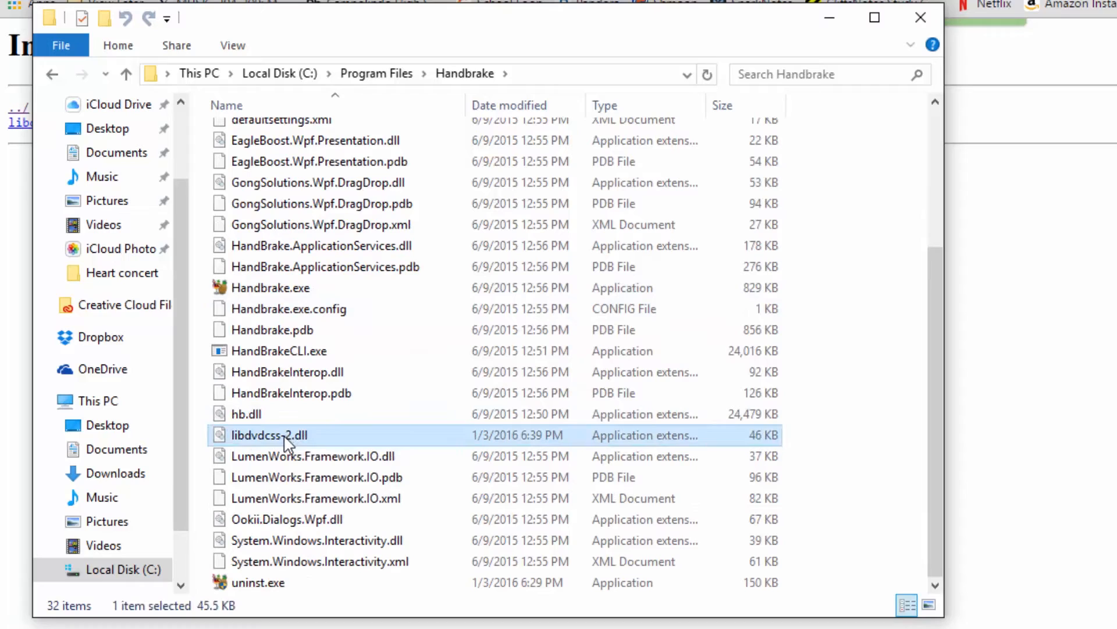
left_click(269, 434)
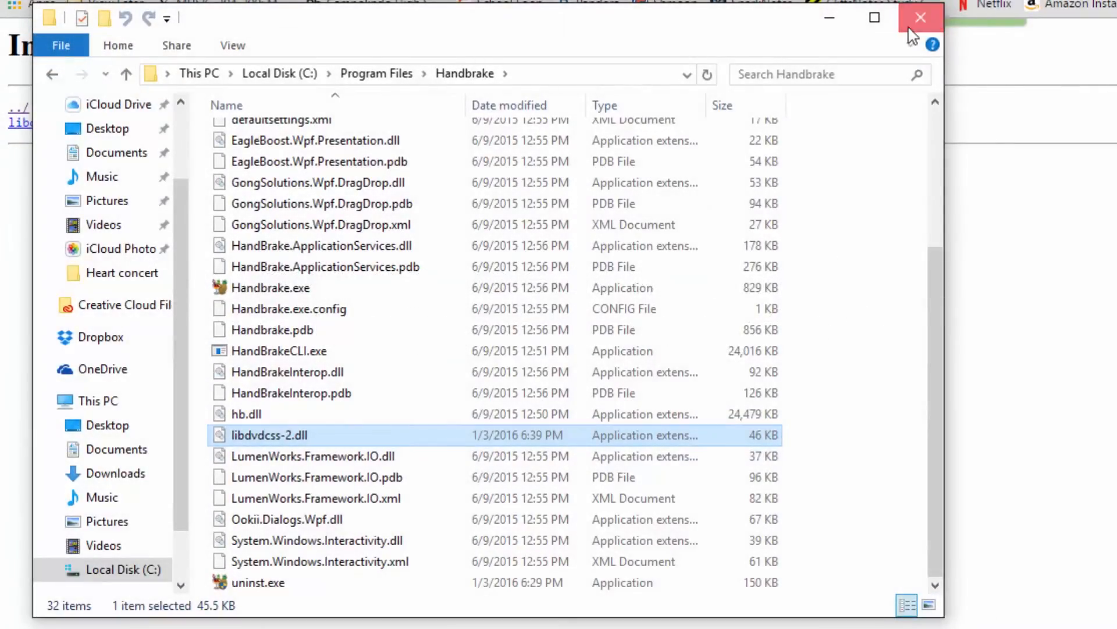
left_click(920, 18)
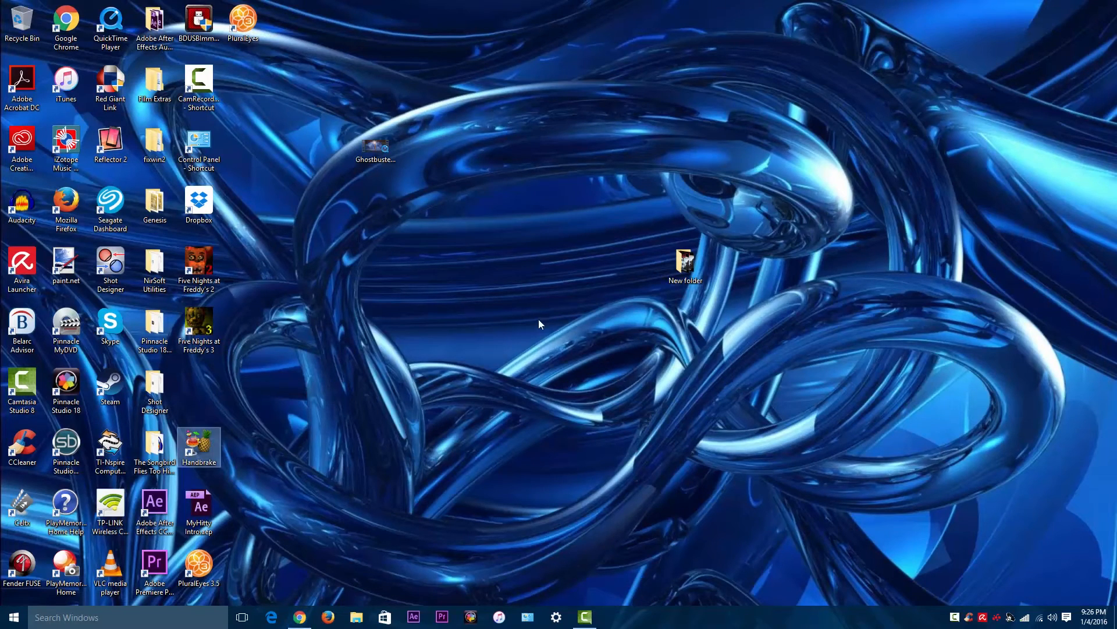
Launch HandBrake from its desktop shortcut
double_click(199, 442)
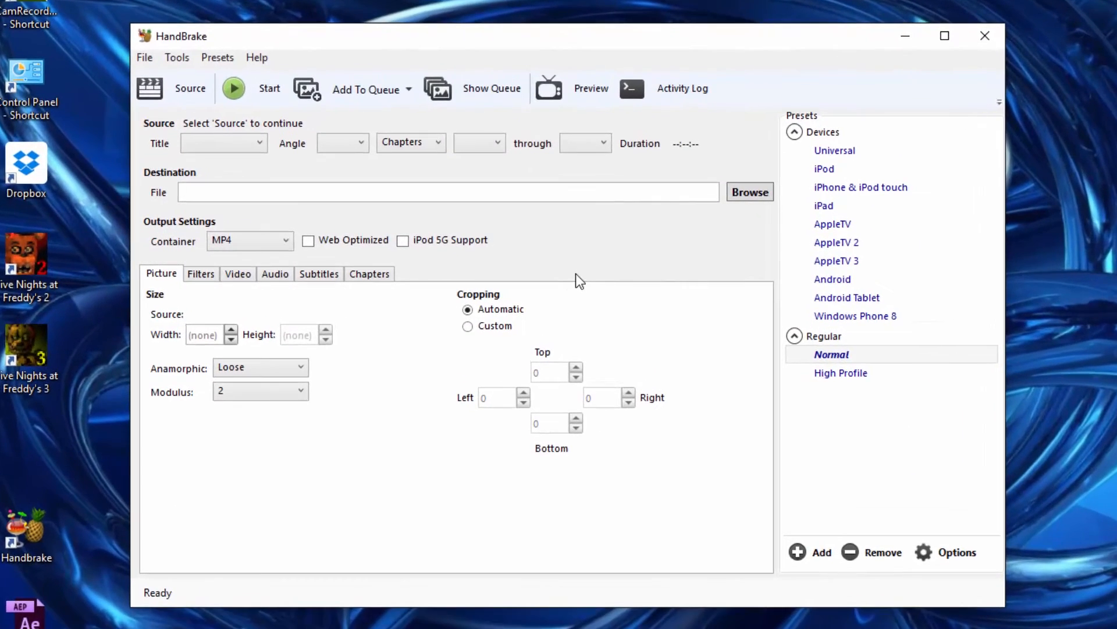
mouse_move(581, 252)
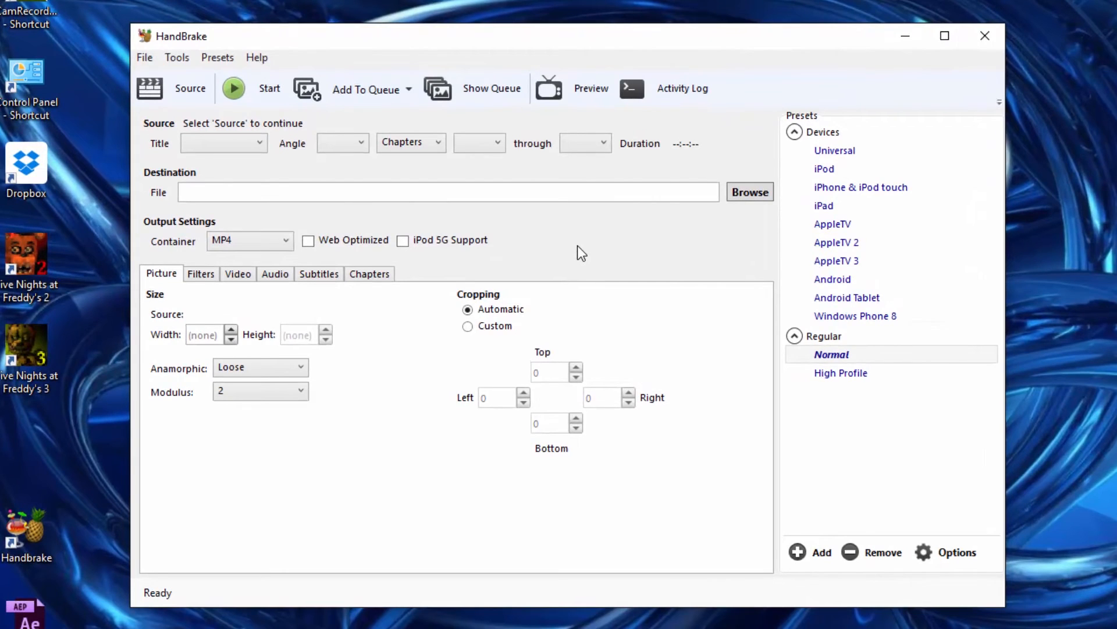
mouse_move(586, 250)
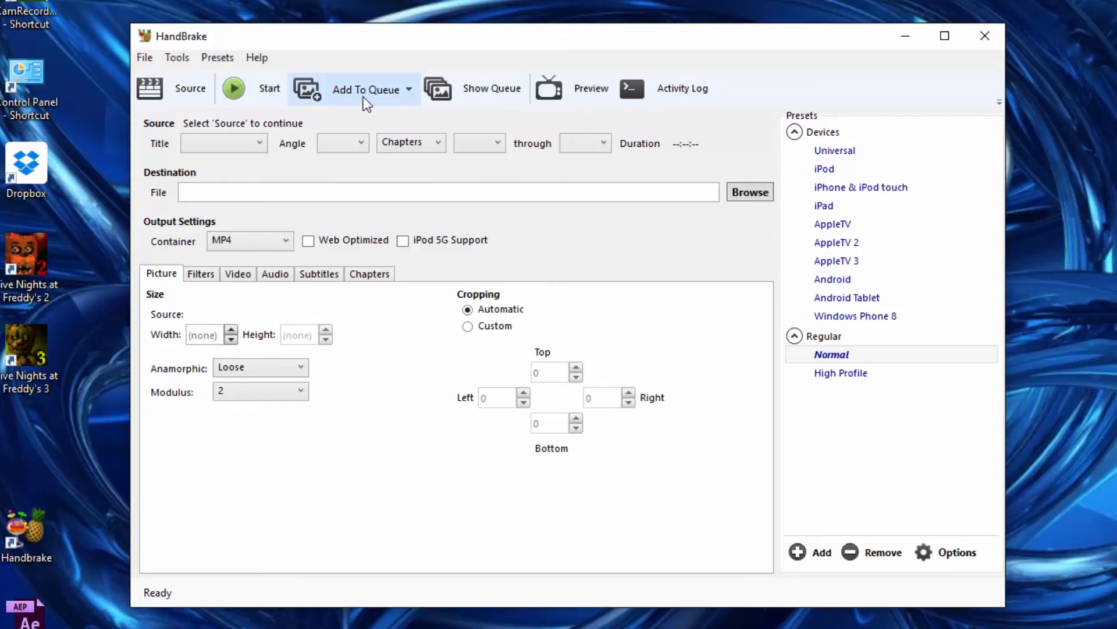
mouse_move(363, 121)
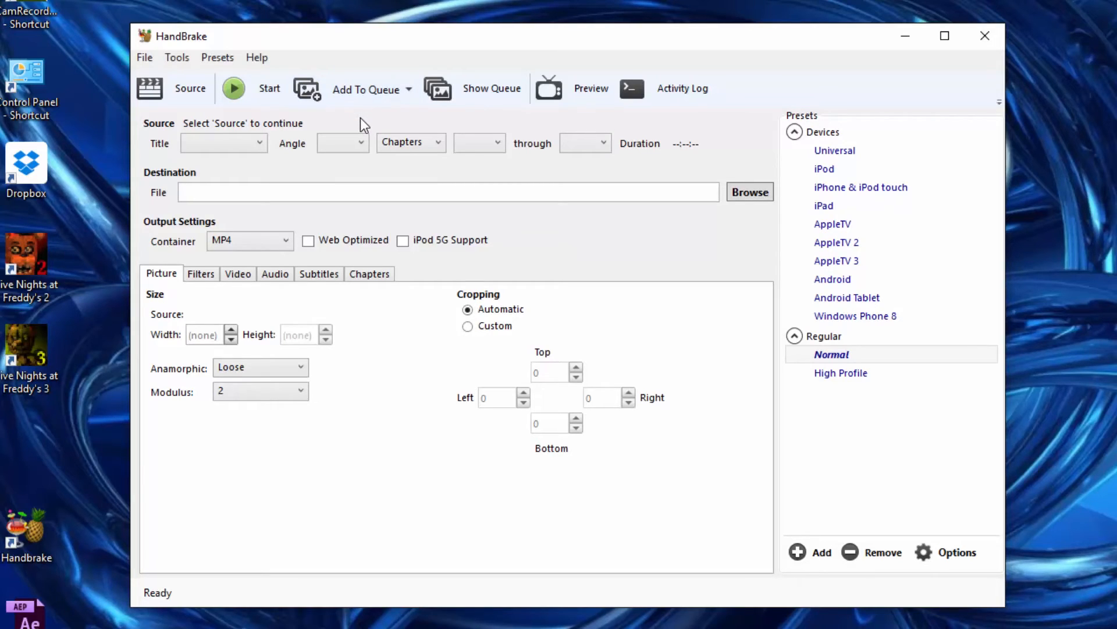
mouse_move(363, 124)
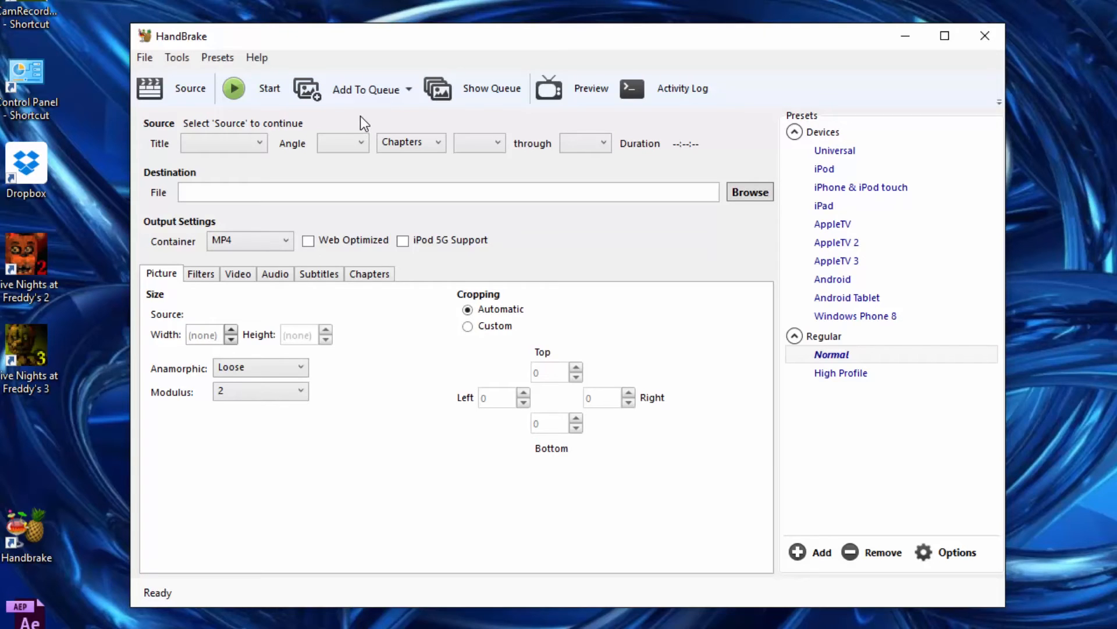
mouse_move(444, 220)
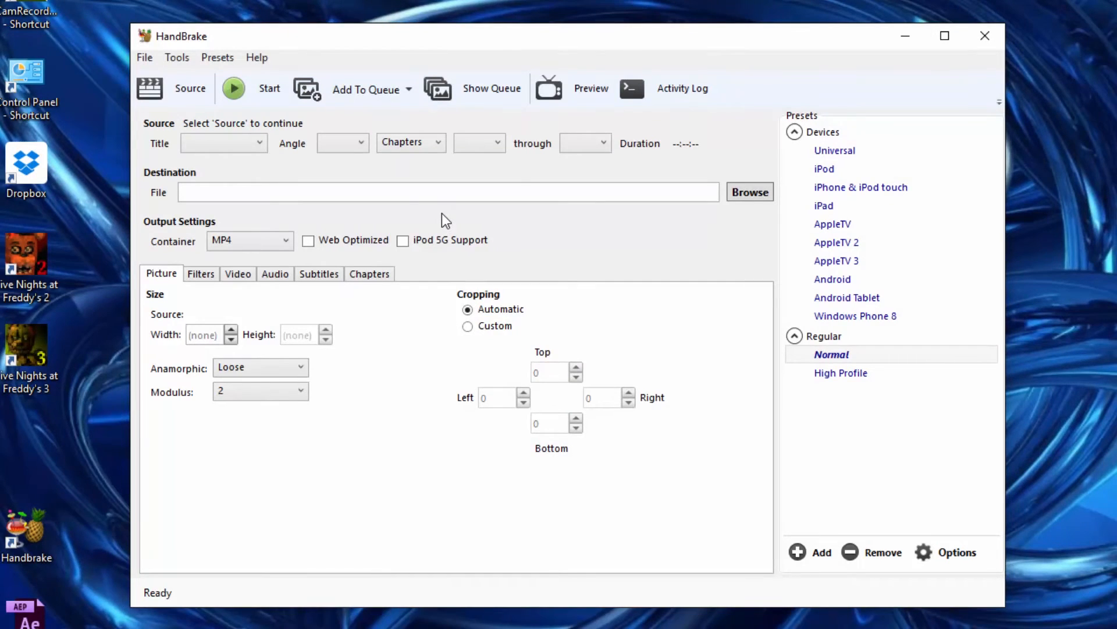
Select the D:\ (THE_GODFATHER) DVD drive as the encoding source
left_click(182, 88)
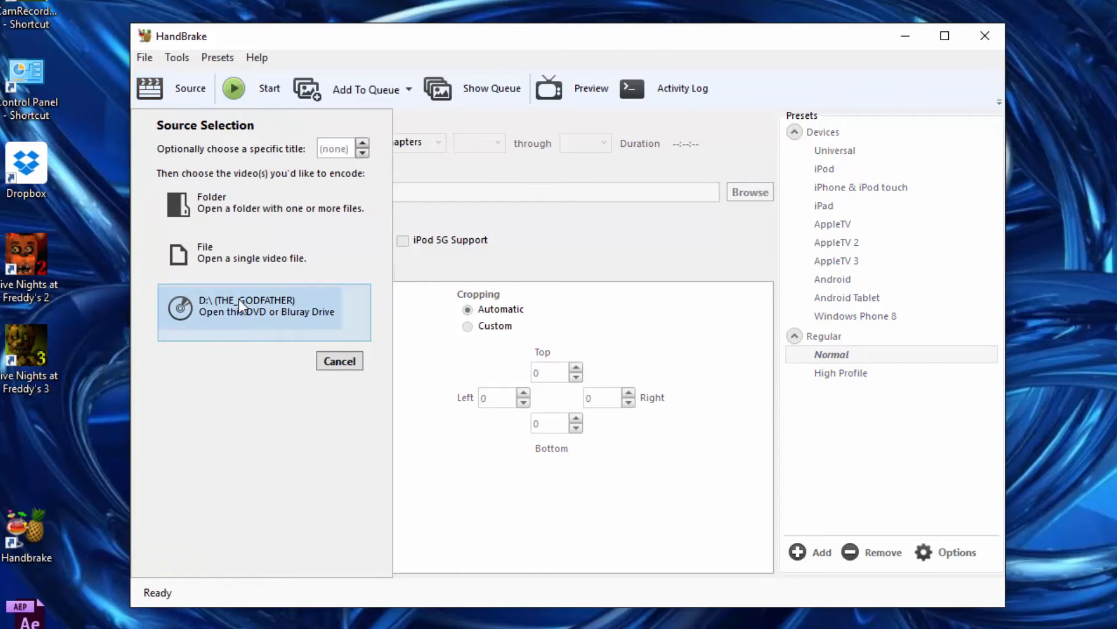
mouse_move(285, 312)
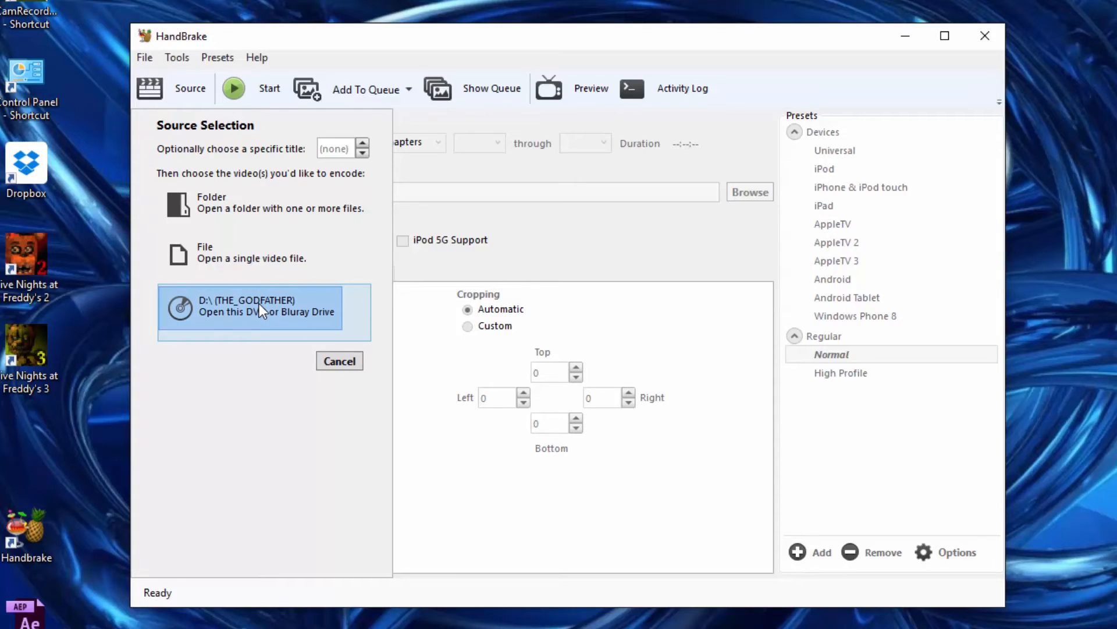
mouse_move(284, 313)
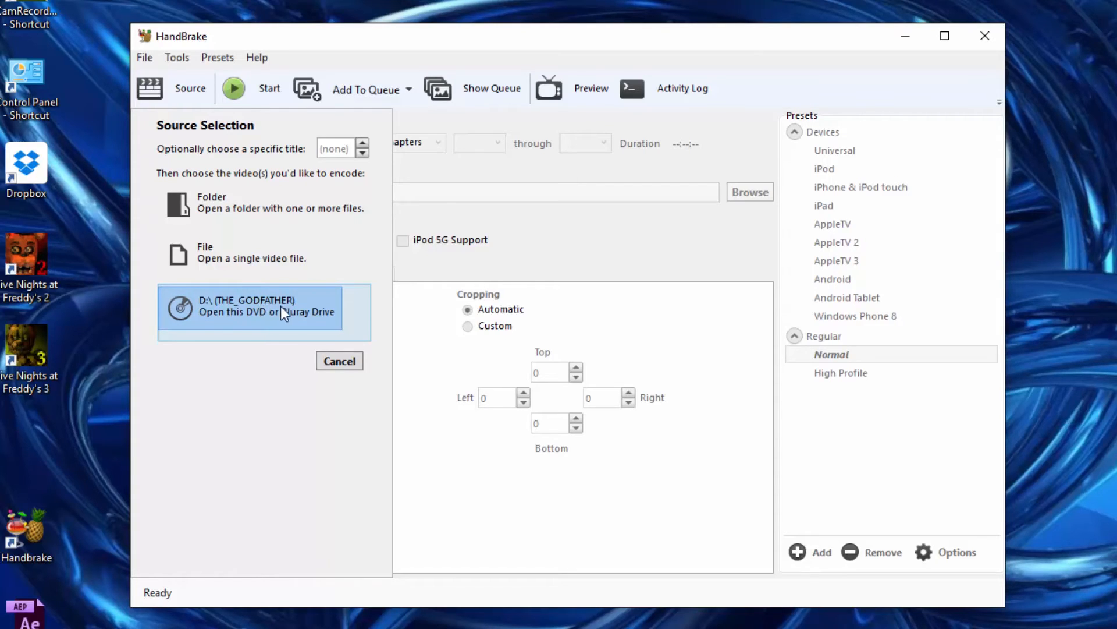
left_click(249, 309)
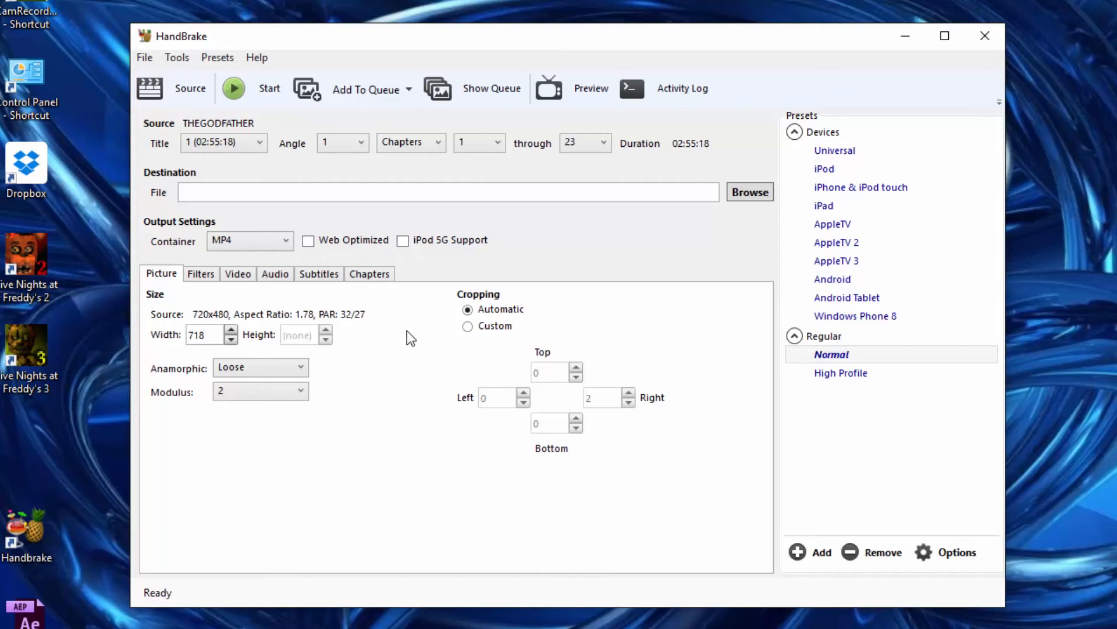
mouse_move(449, 333)
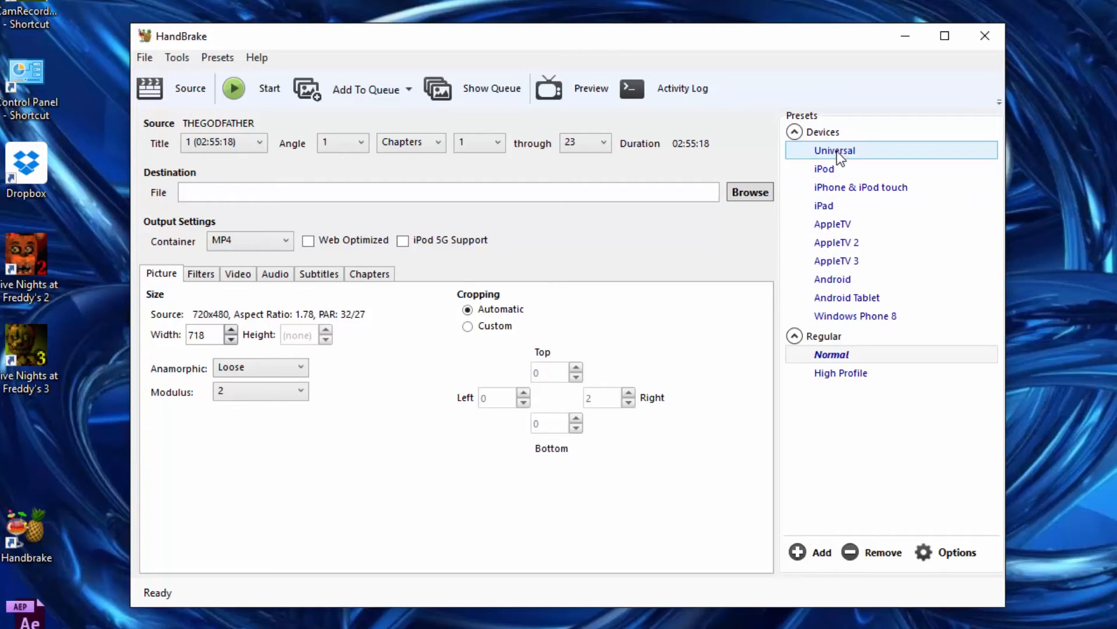
mouse_move(841, 166)
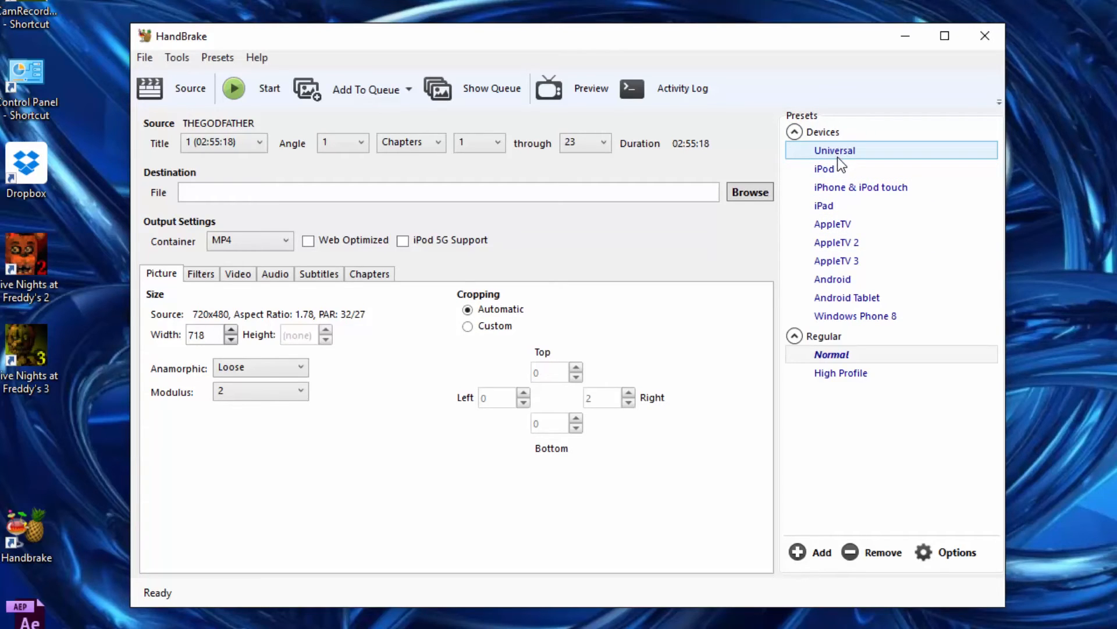
left_click(824, 168)
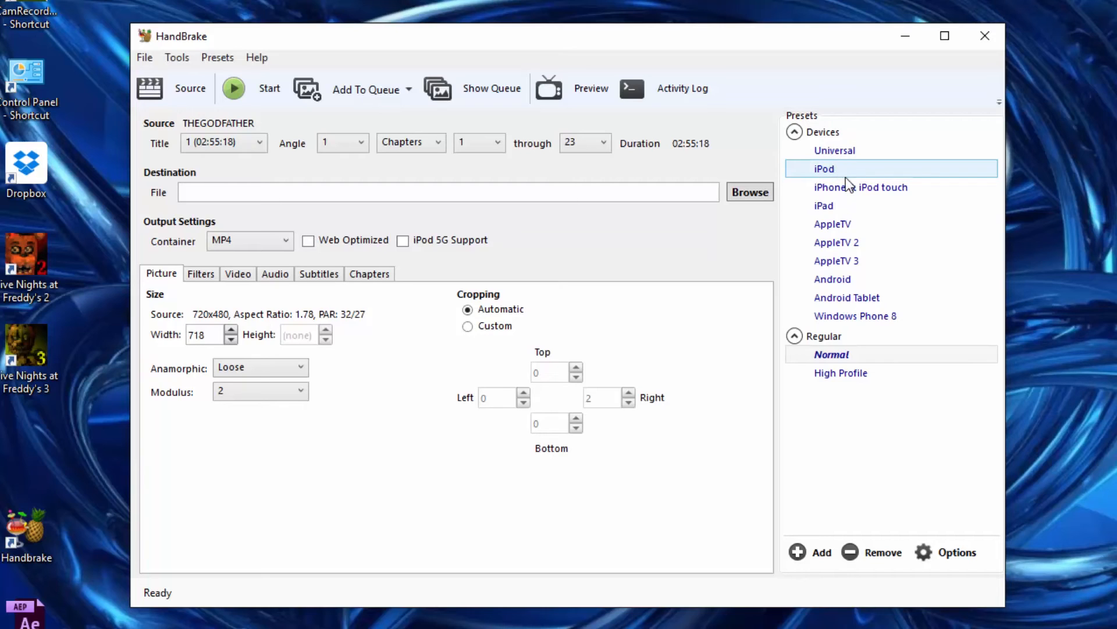
left_click(862, 187)
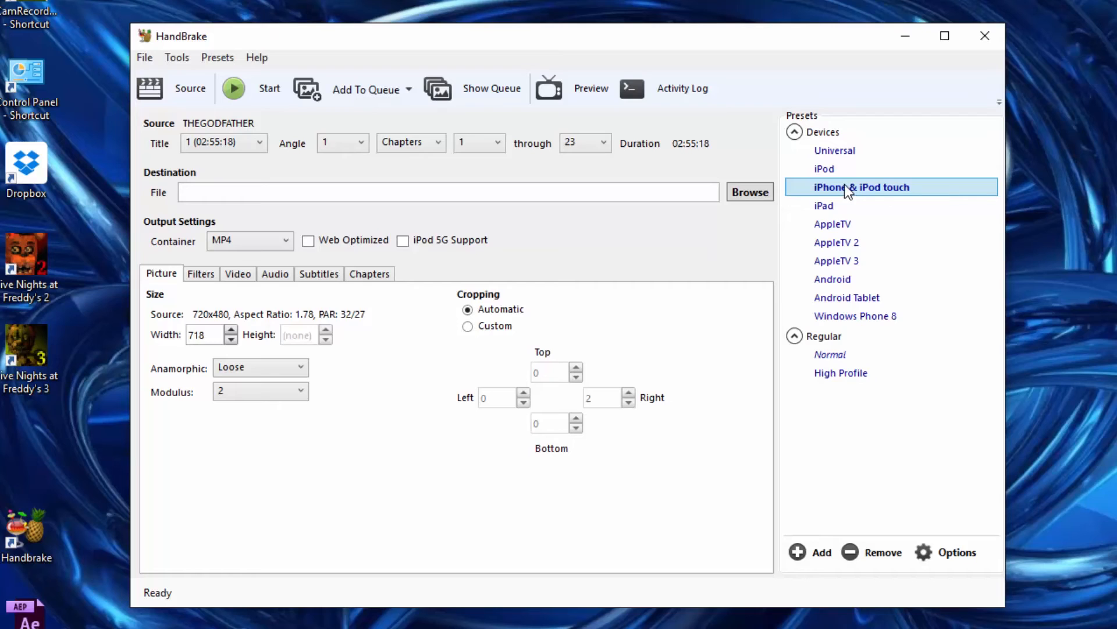
mouse_move(850, 189)
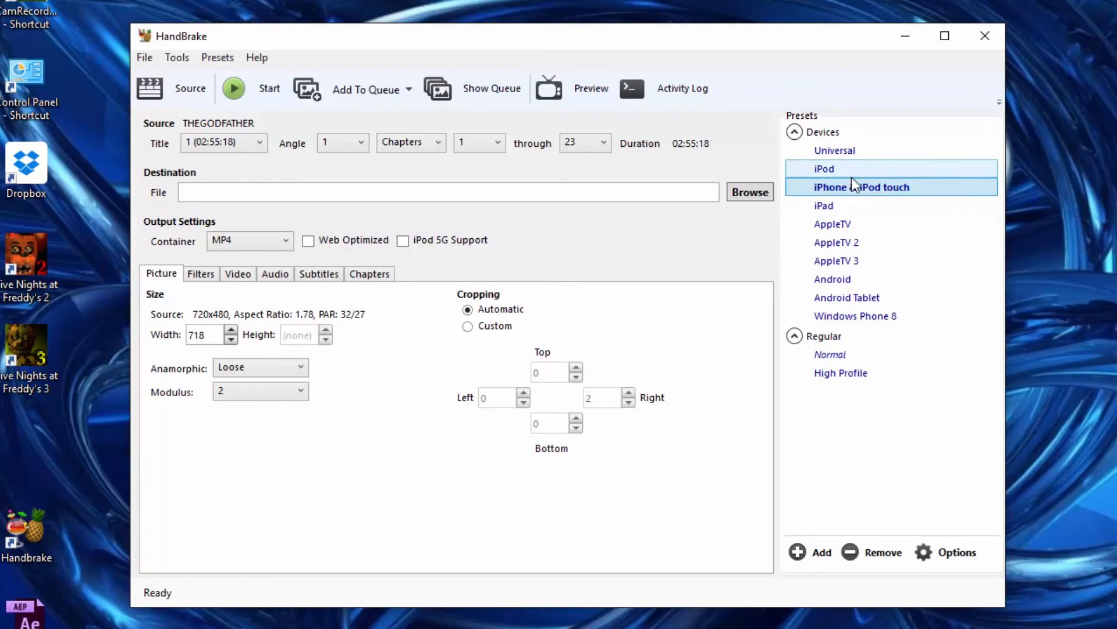
left_click(856, 187)
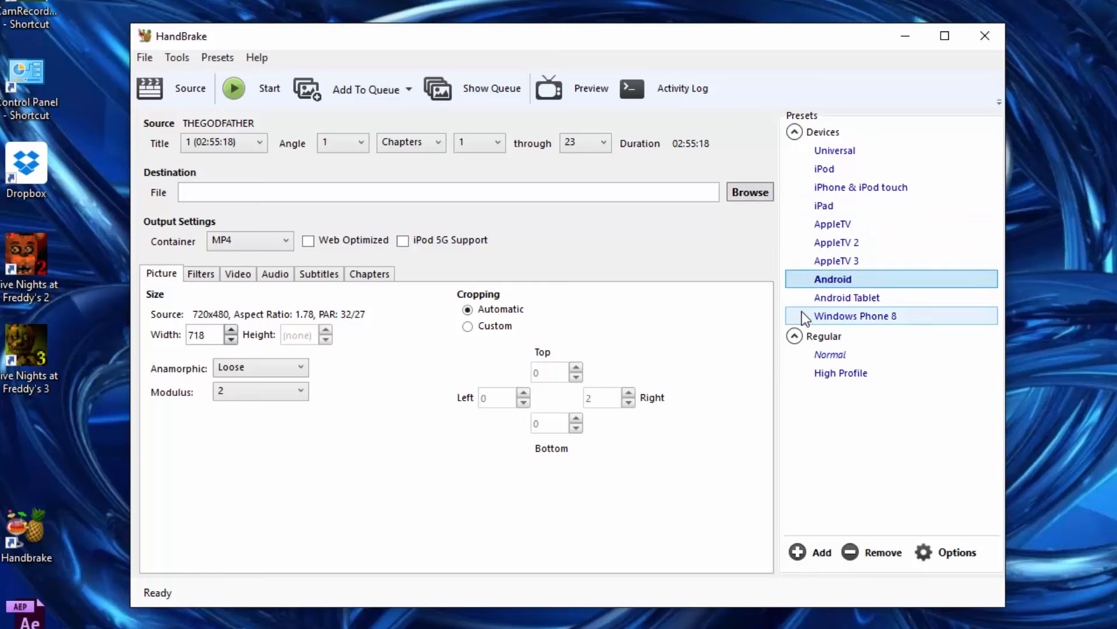
left_click(855, 315)
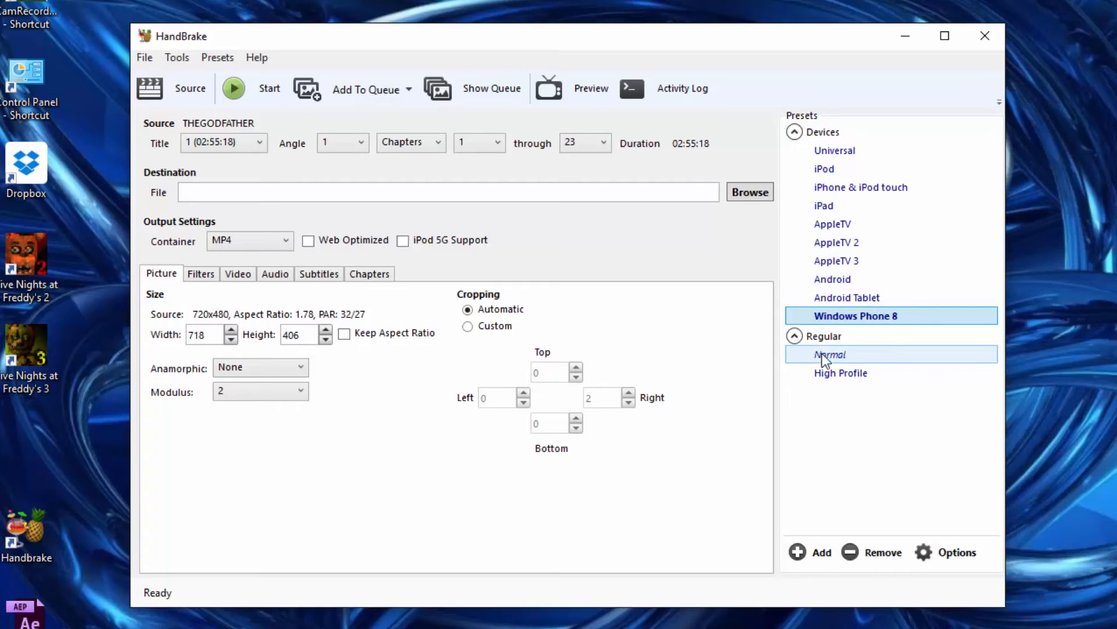
left_click(830, 354)
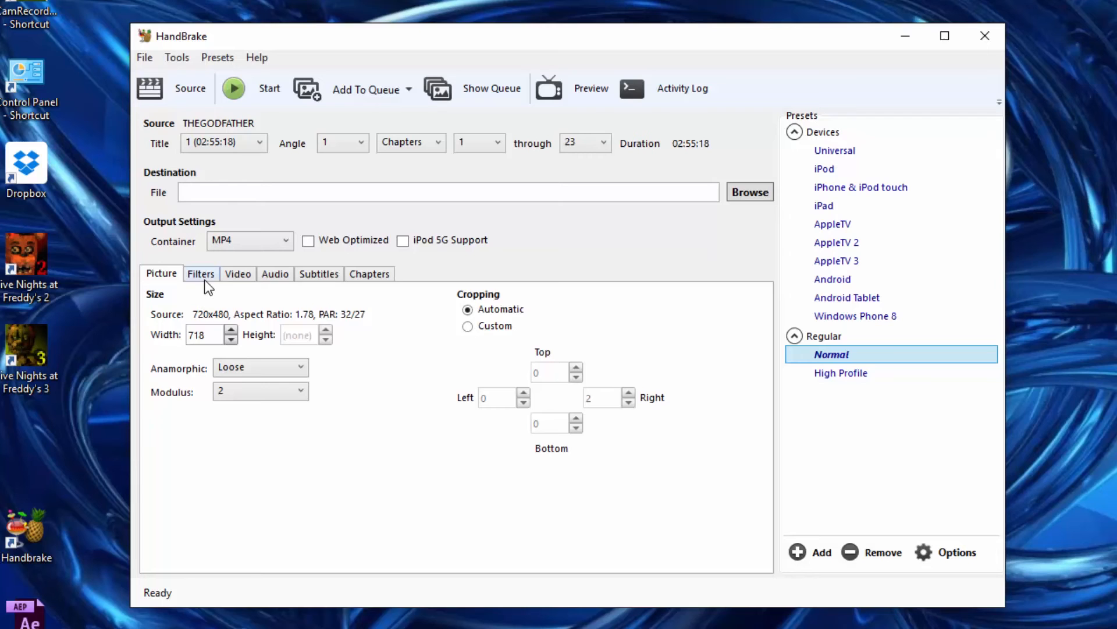
left_click(237, 274)
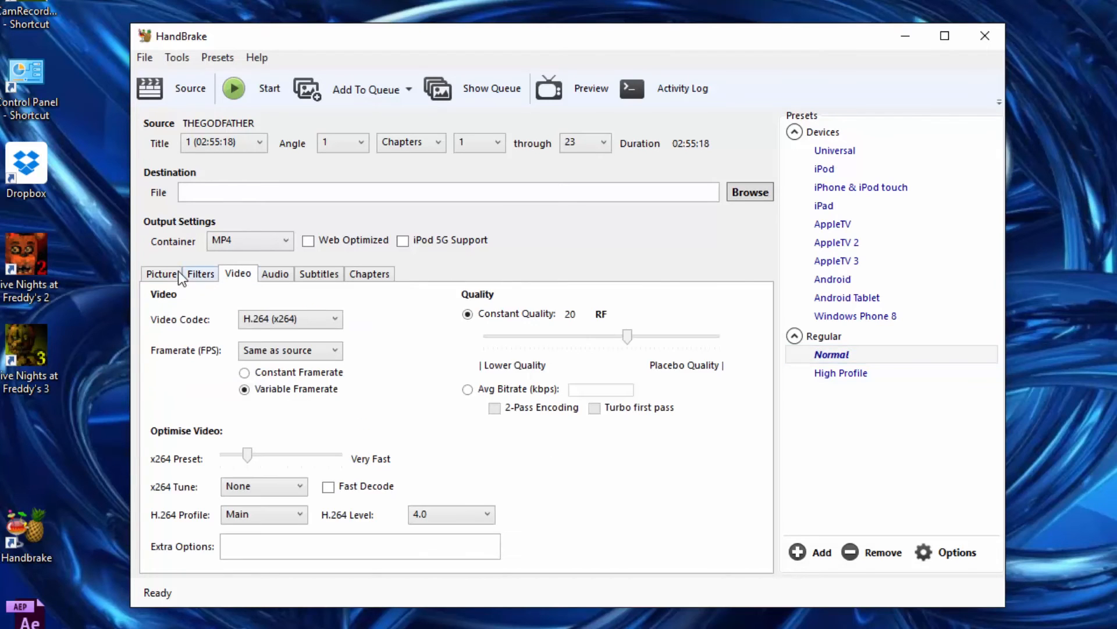
left_click(274, 273)
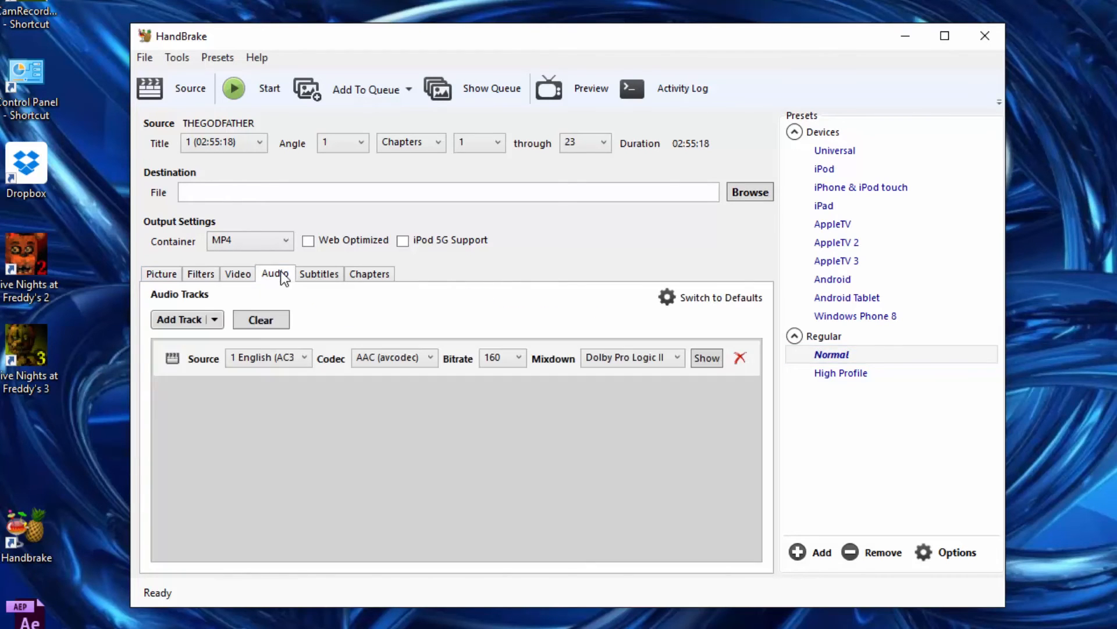
left_click(161, 274)
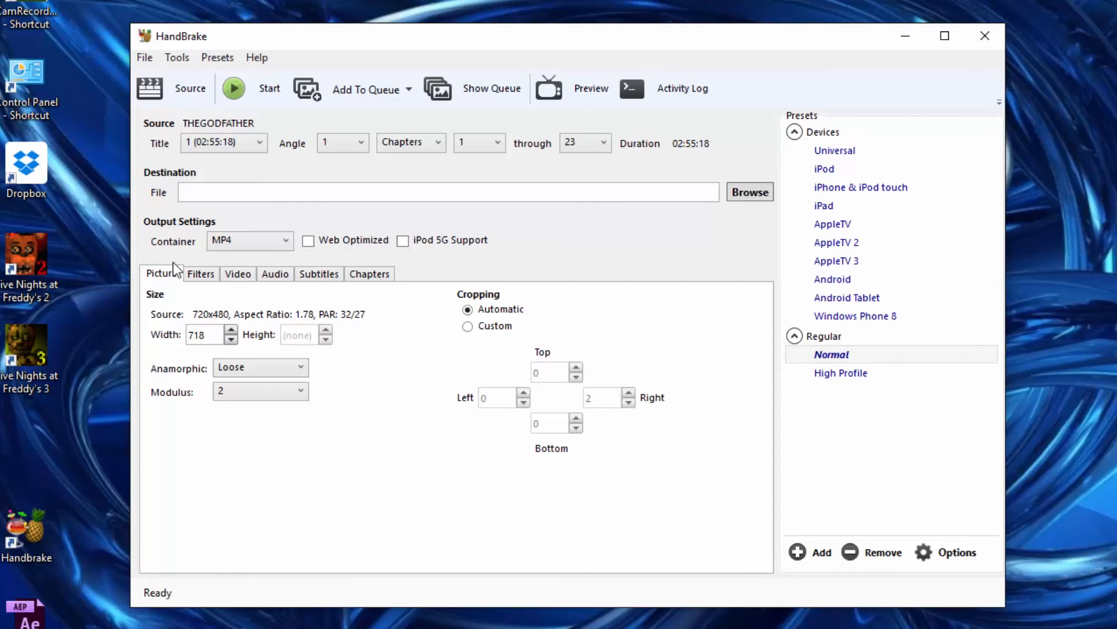
left_click(450, 192)
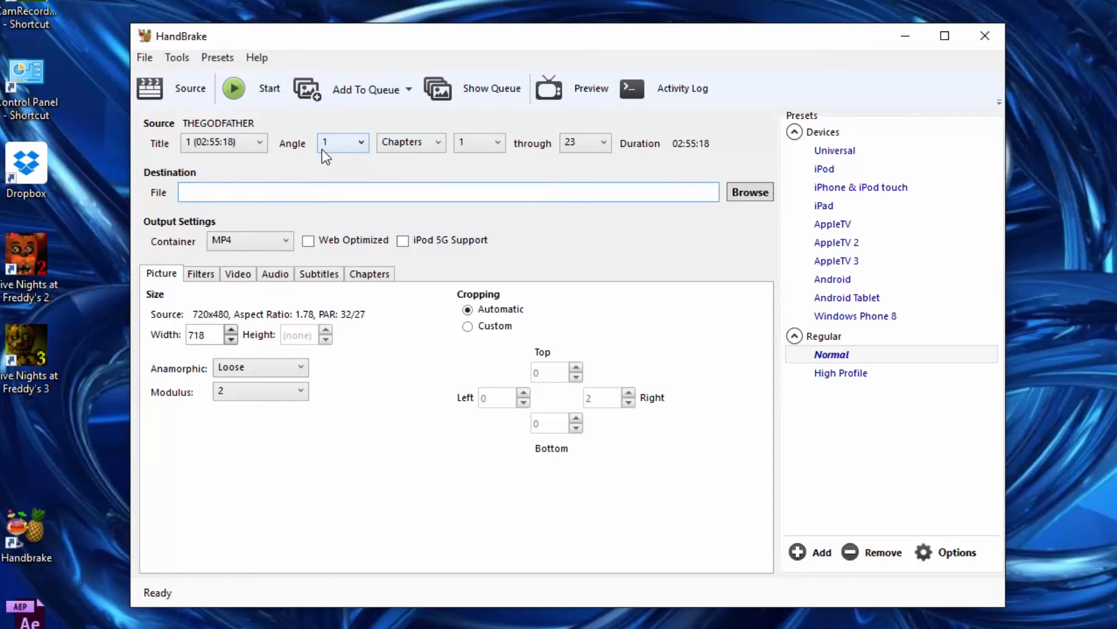
Set the destination file name to 'Godfather', keeping the MP4 container
type("God")
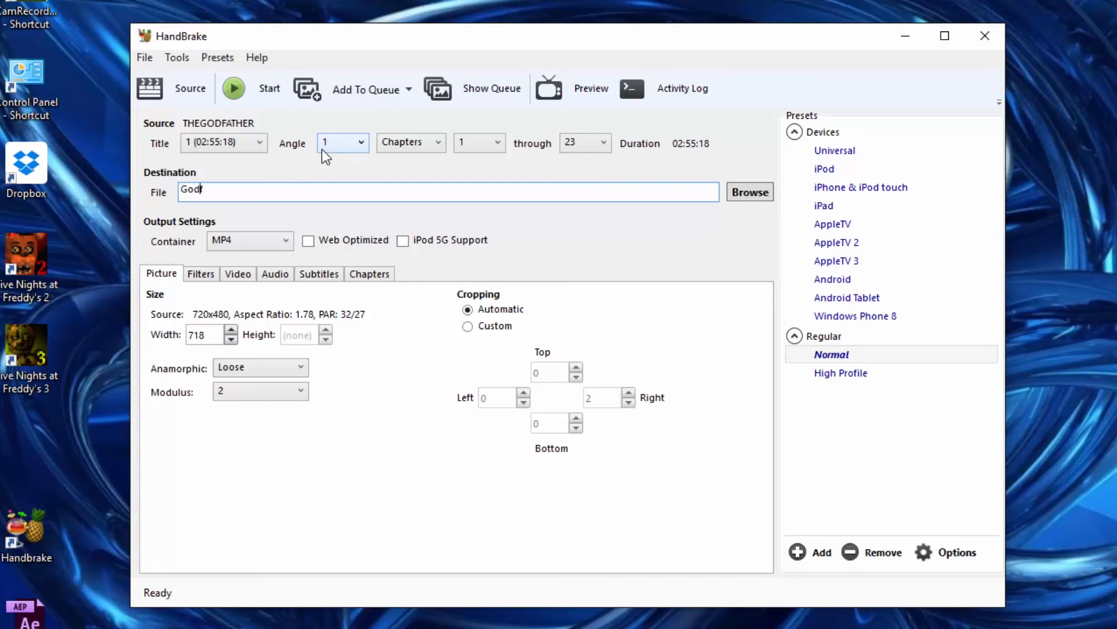
type("father")
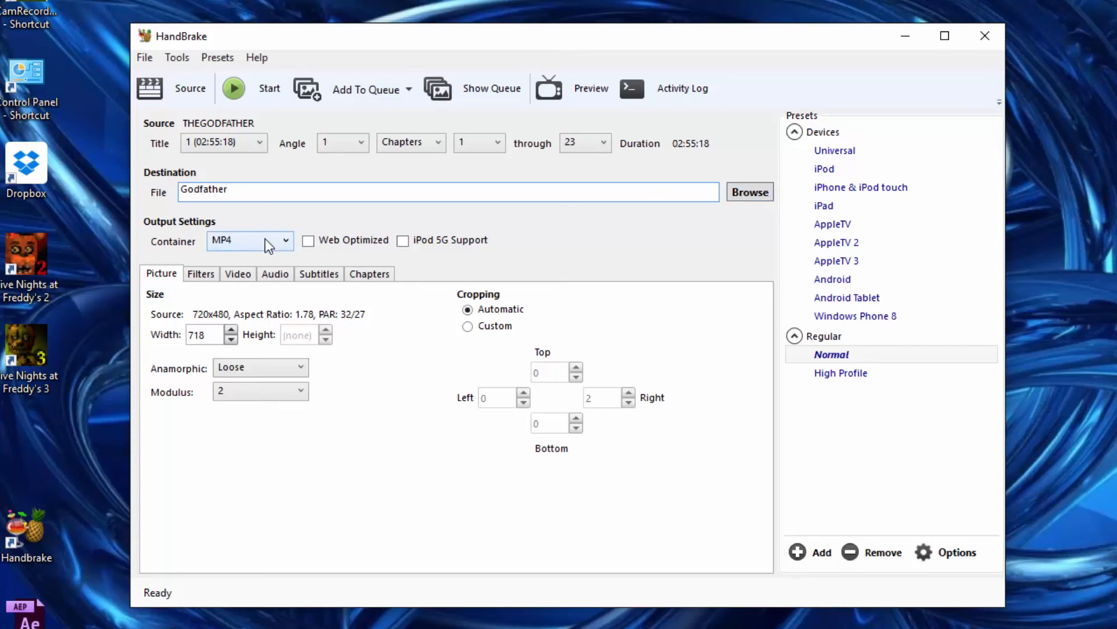
mouse_move(251, 87)
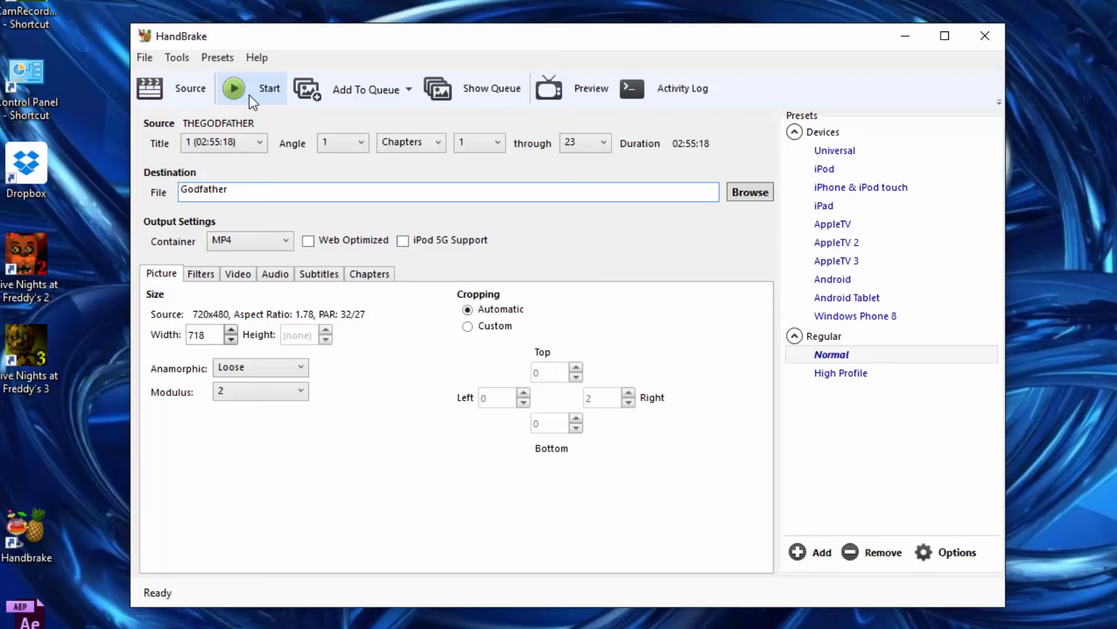
left_click(228, 190)
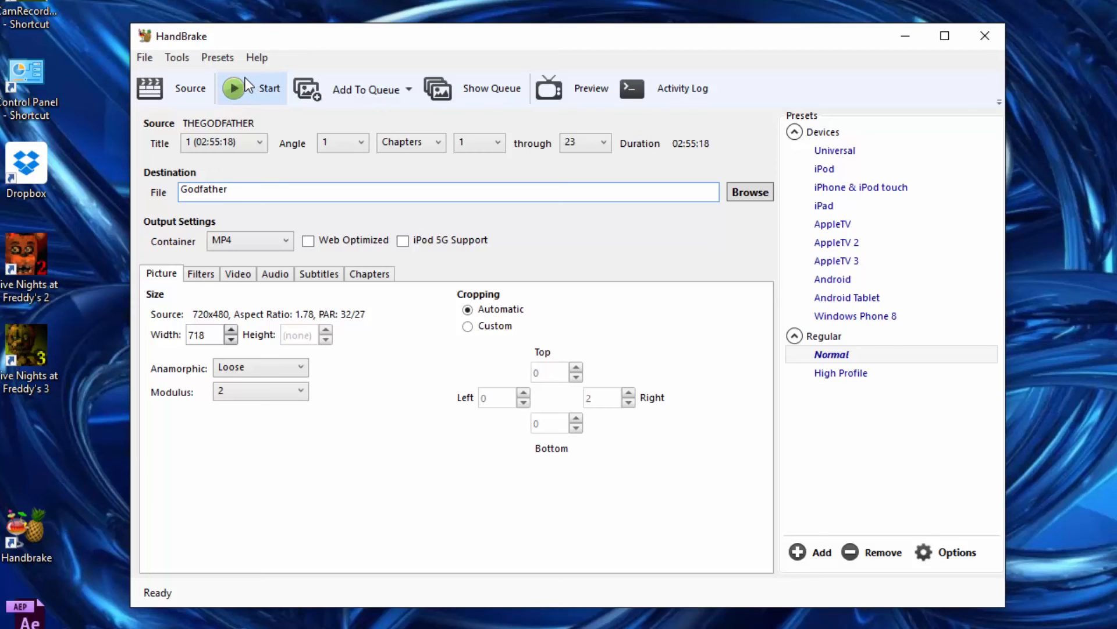
mouse_move(249, 84)
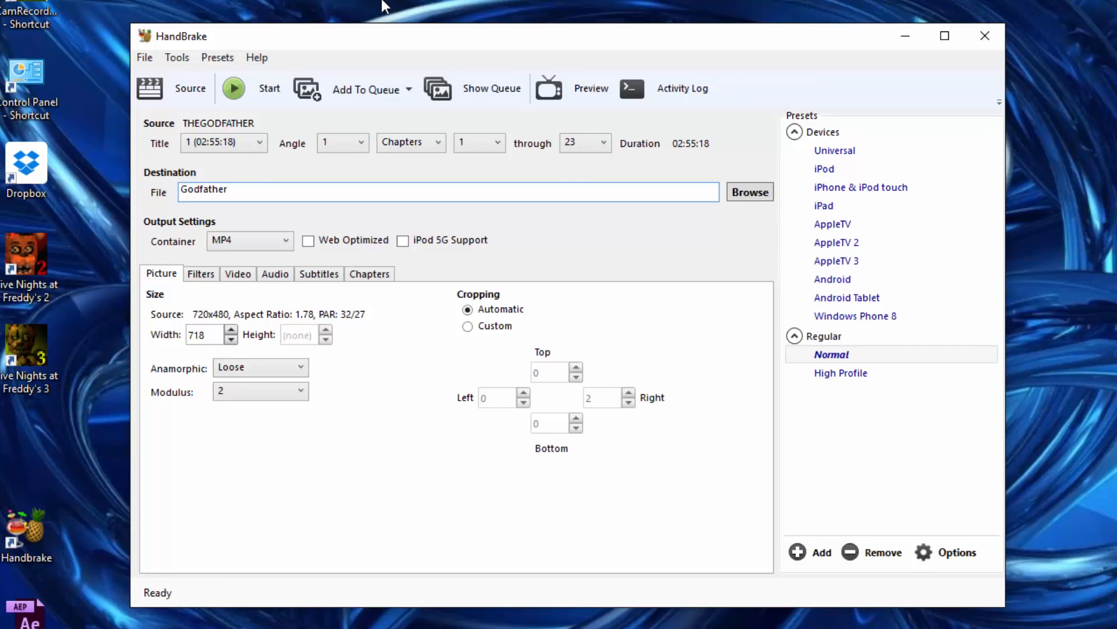
mouse_move(403, 17)
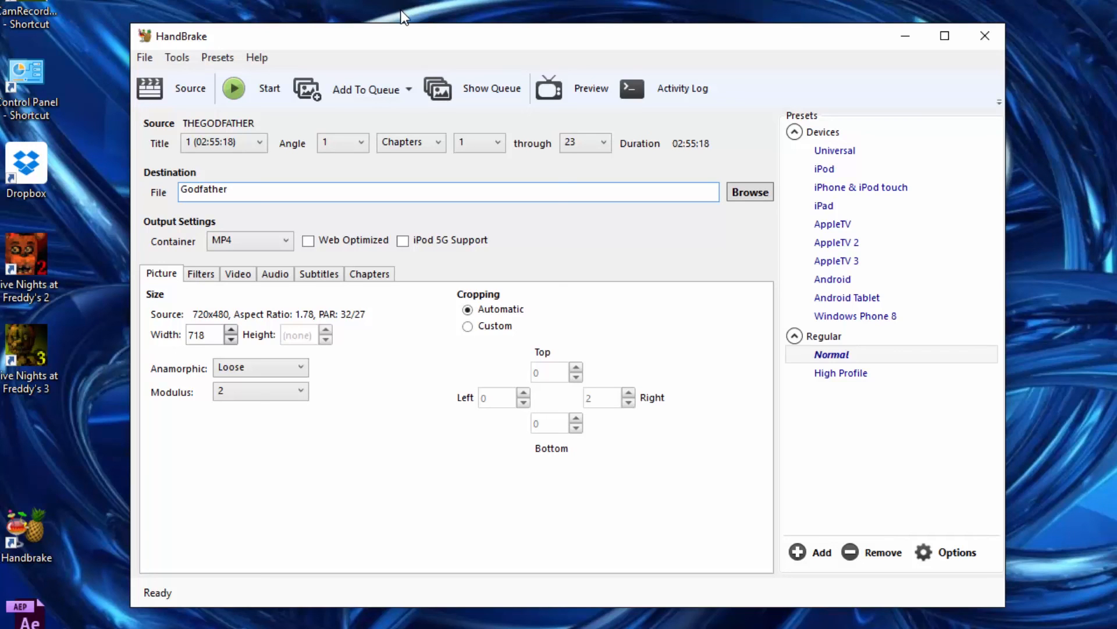